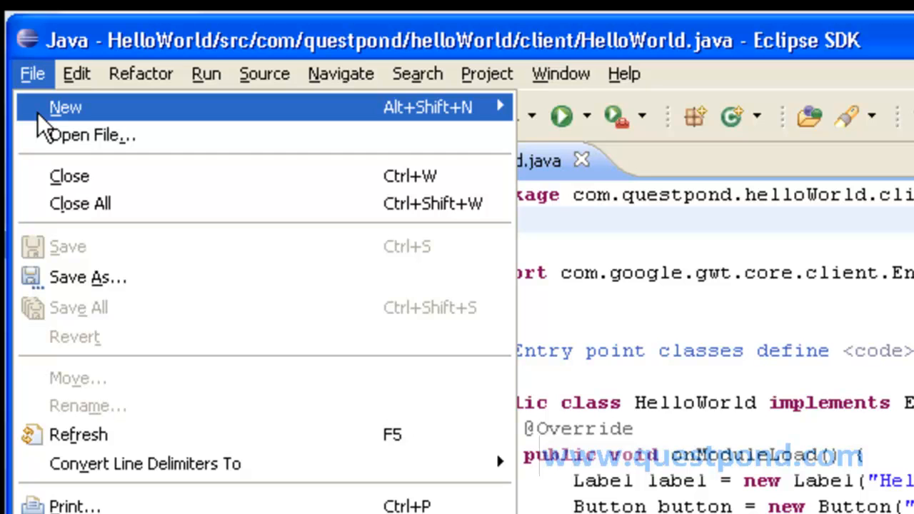
mouse_move(411, 114)
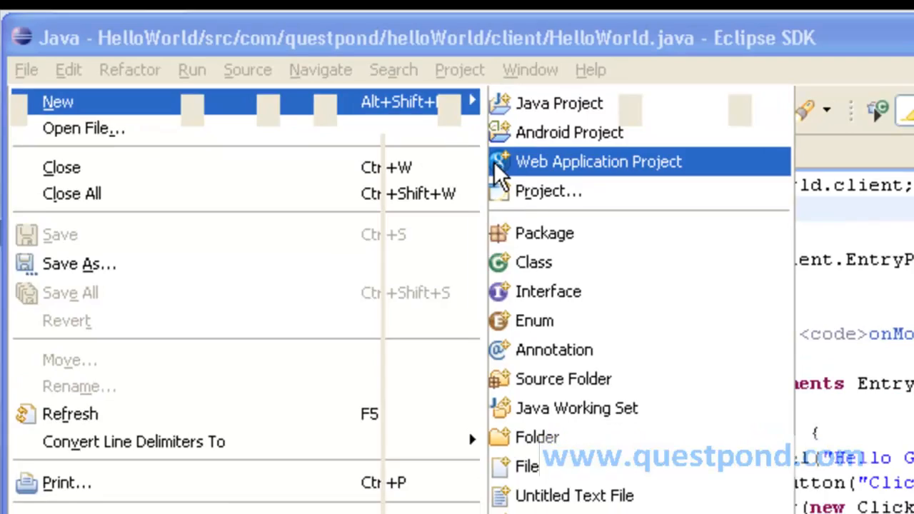
Start a new Web Application Project and uncheck Use Google App Engine, keeping GWT enabled.
click(599, 162)
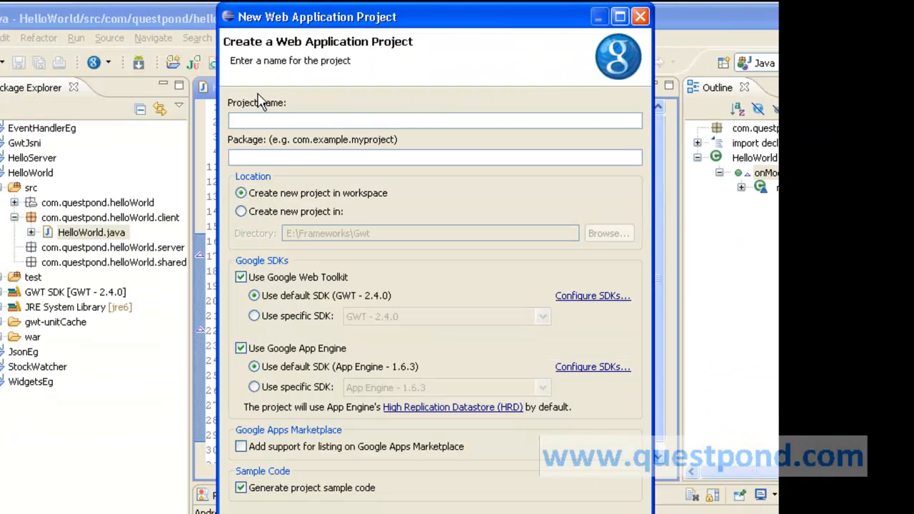
click(435, 120)
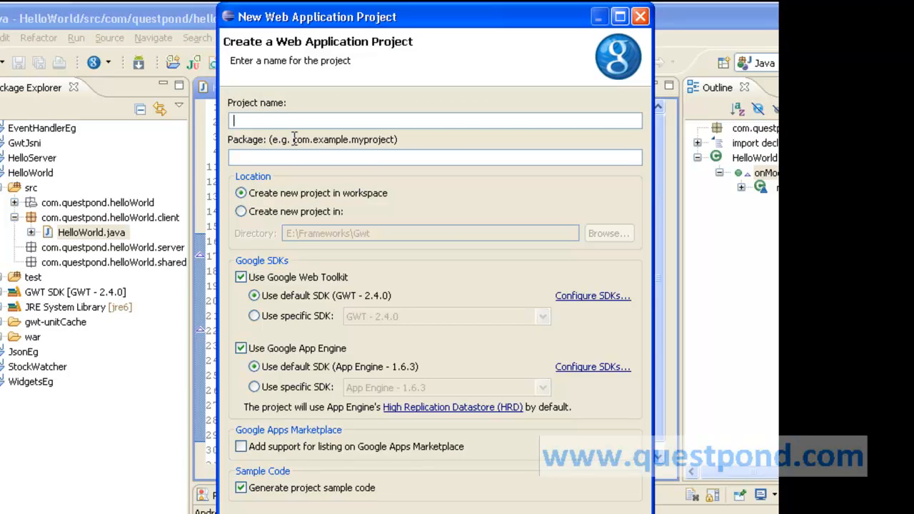
mouse_move(309, 167)
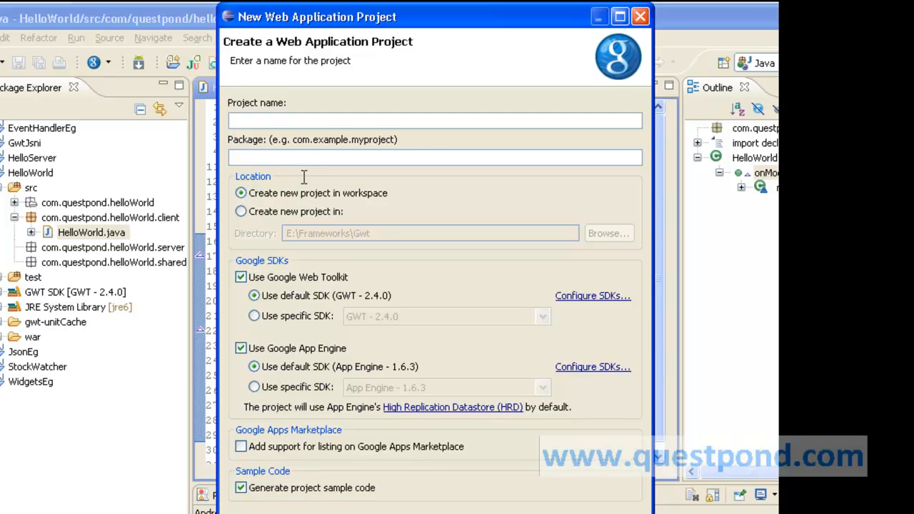
click(434, 120)
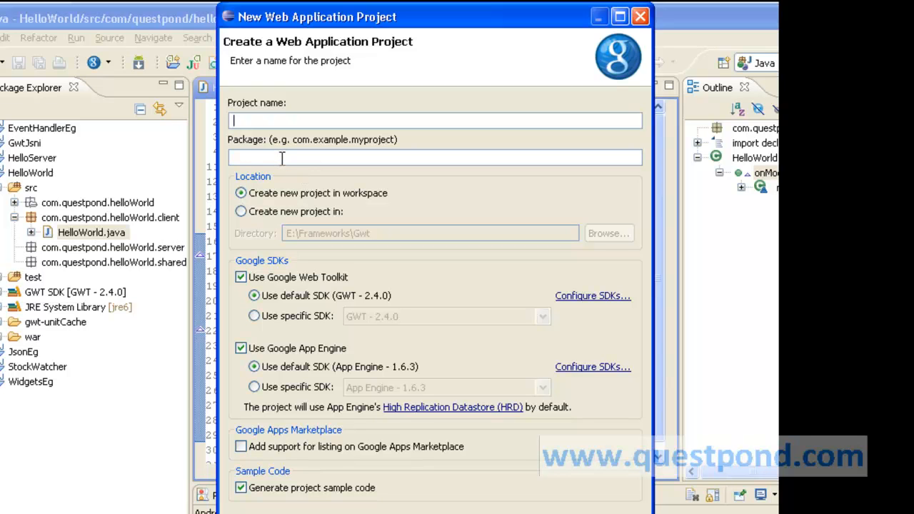
mouse_move(245, 370)
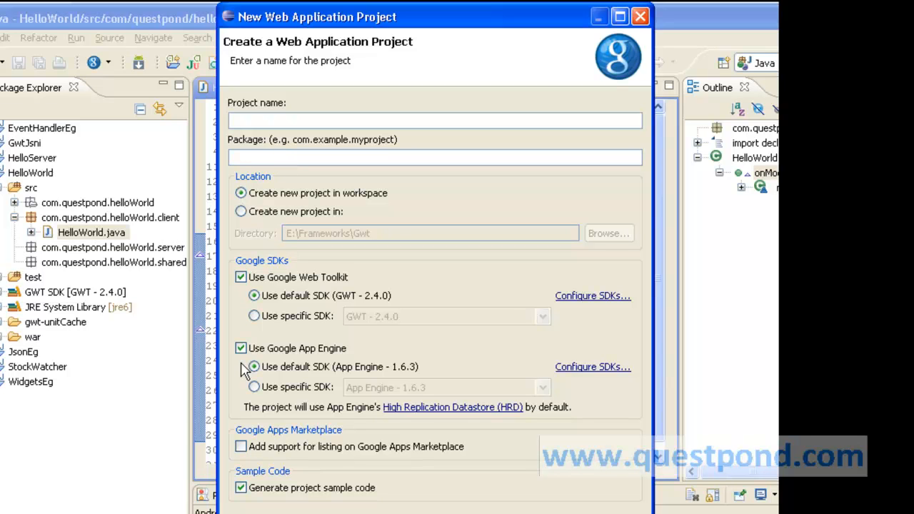
click(241, 348)
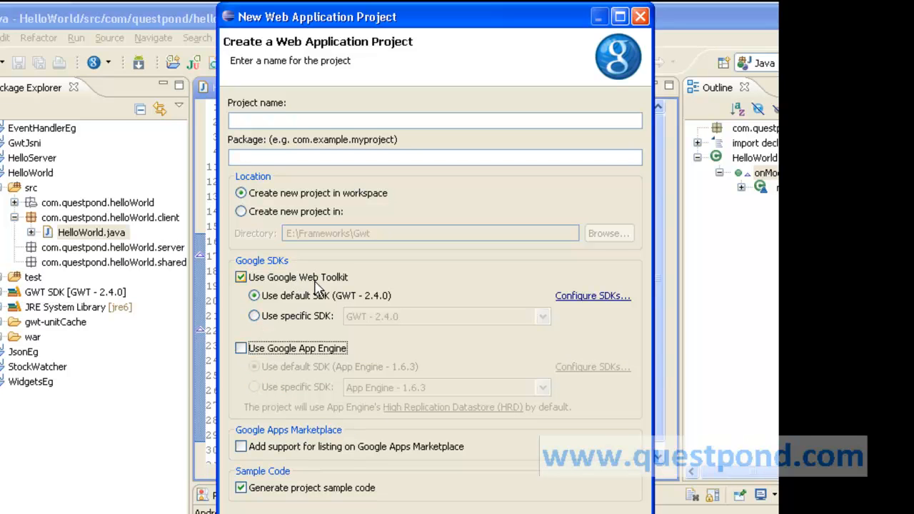
mouse_move(350, 293)
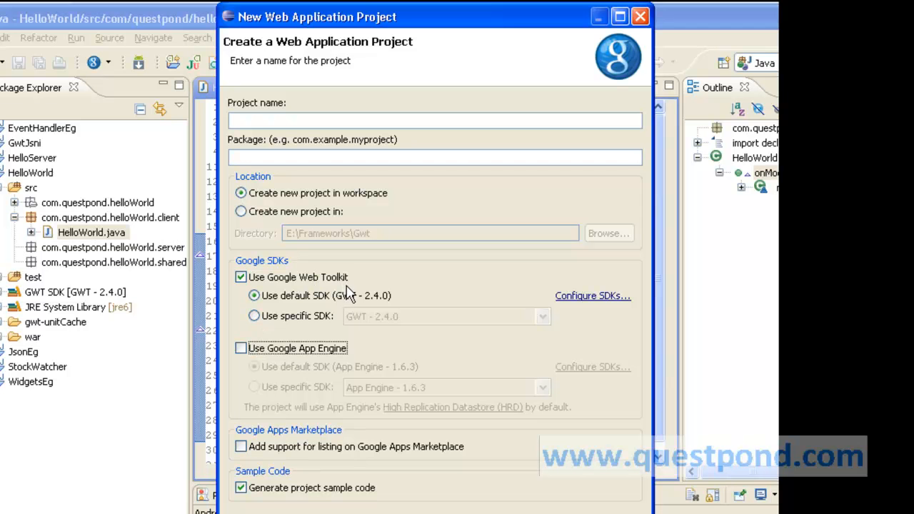
mouse_move(361, 189)
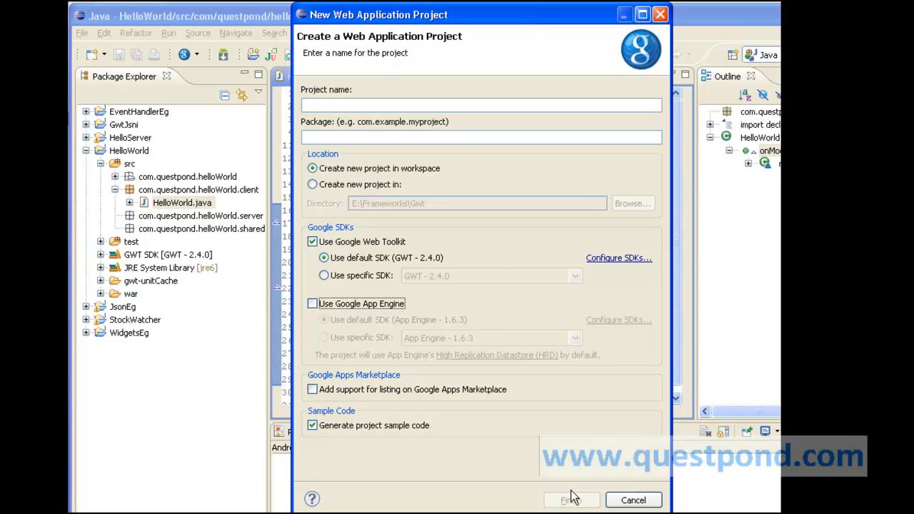
mouse_move(575, 501)
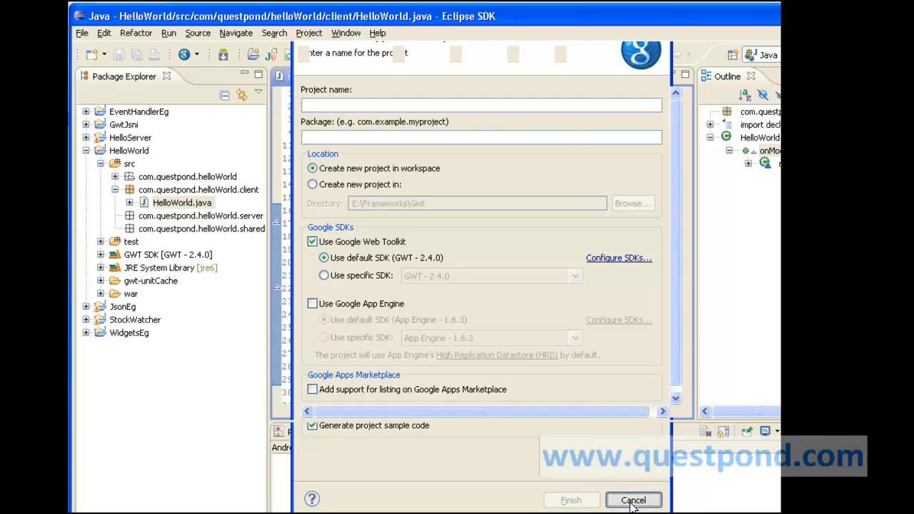
Cancel the wizard and expand HelloWorld's src and war folders in Package Explorer.
click(633, 500)
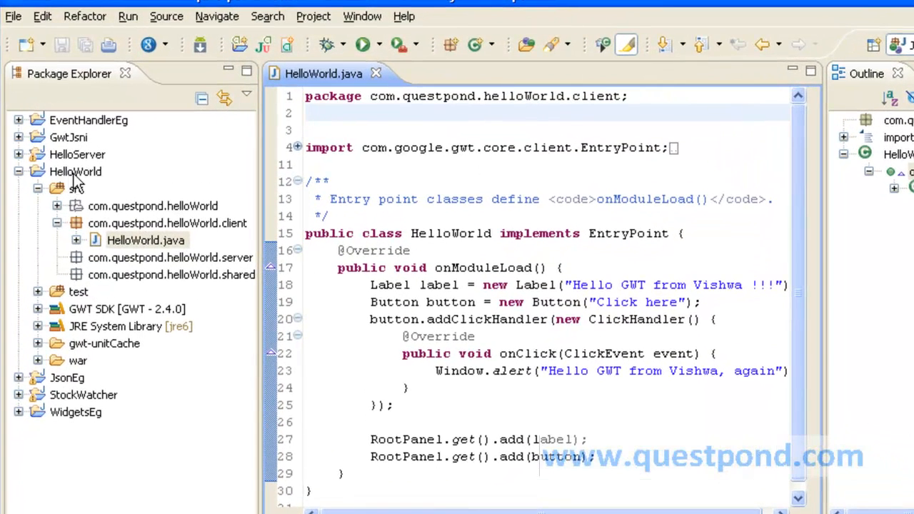
click(75, 172)
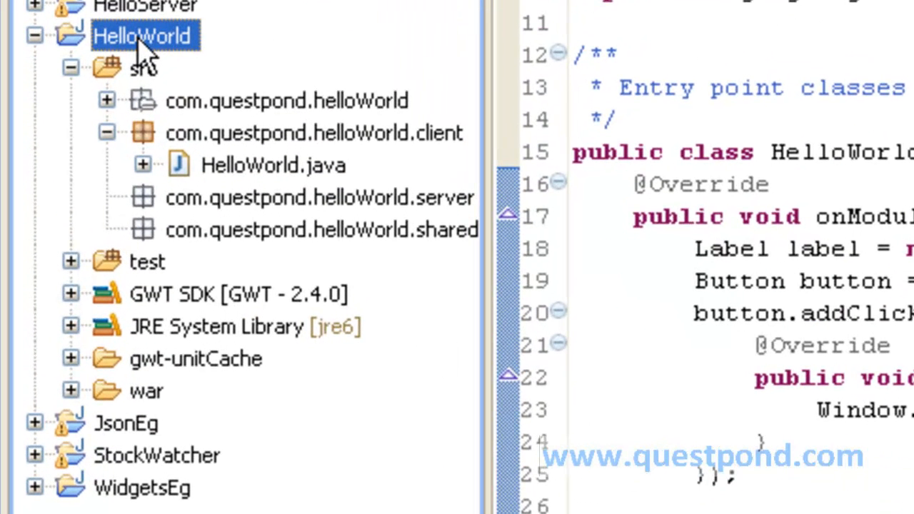
mouse_move(264, 111)
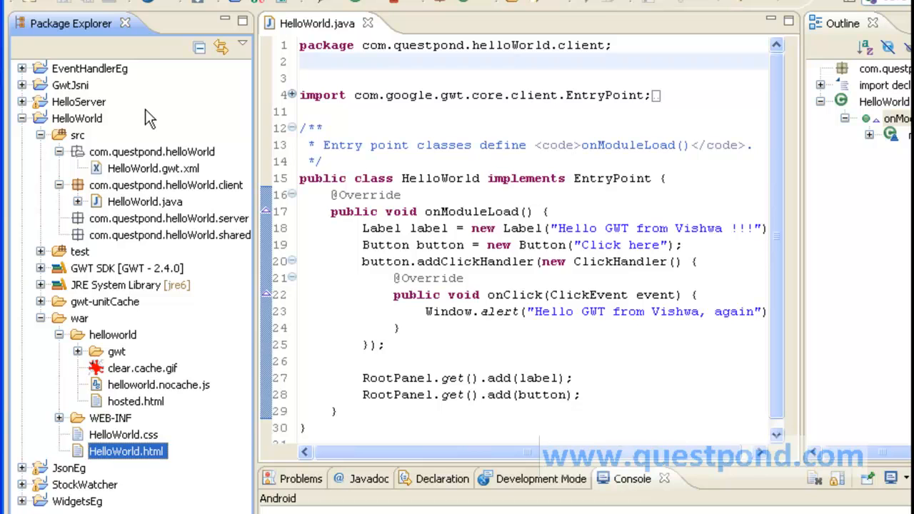
mouse_move(140, 159)
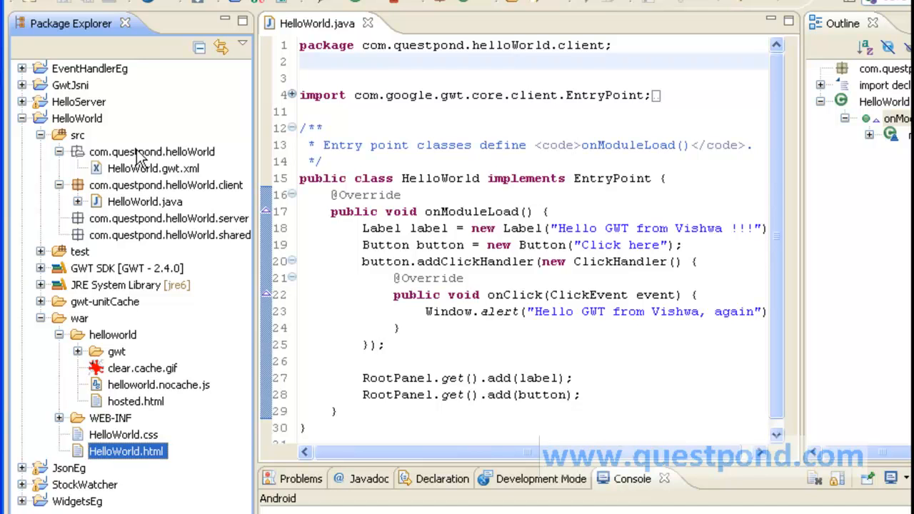
mouse_move(213, 165)
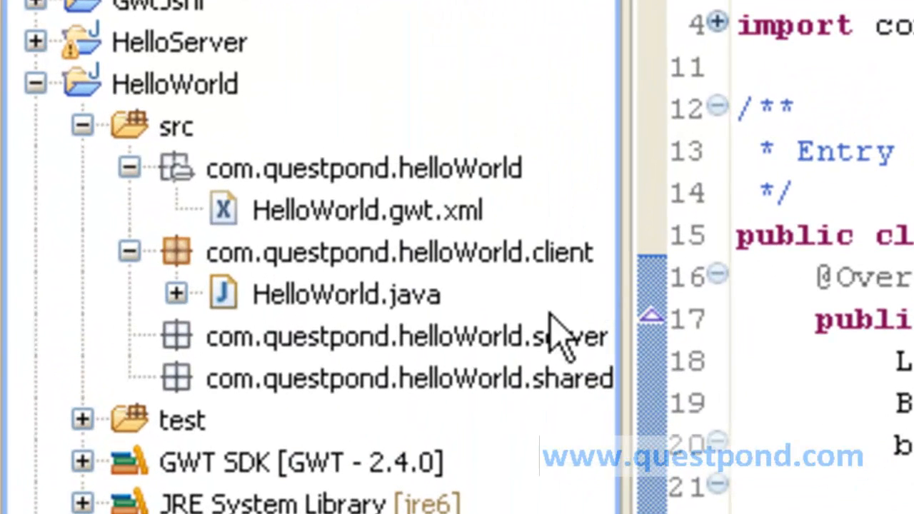
mouse_move(486, 243)
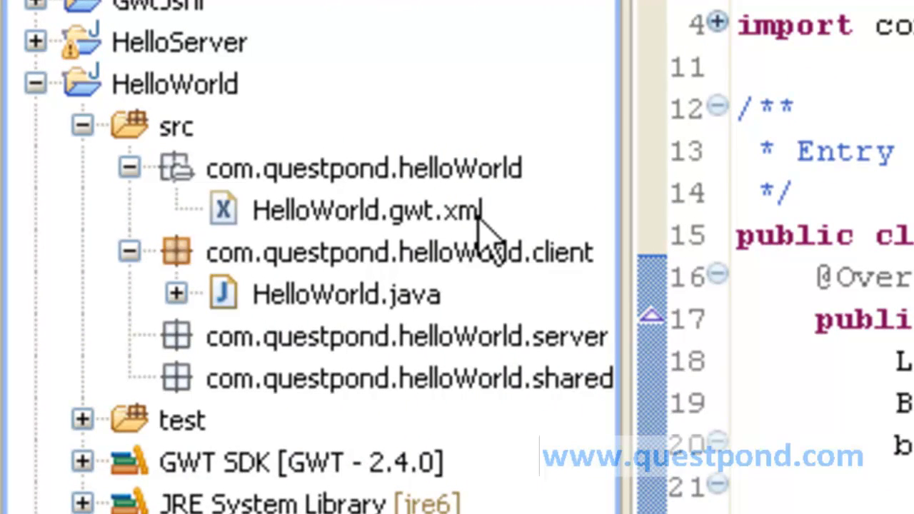
mouse_move(490, 254)
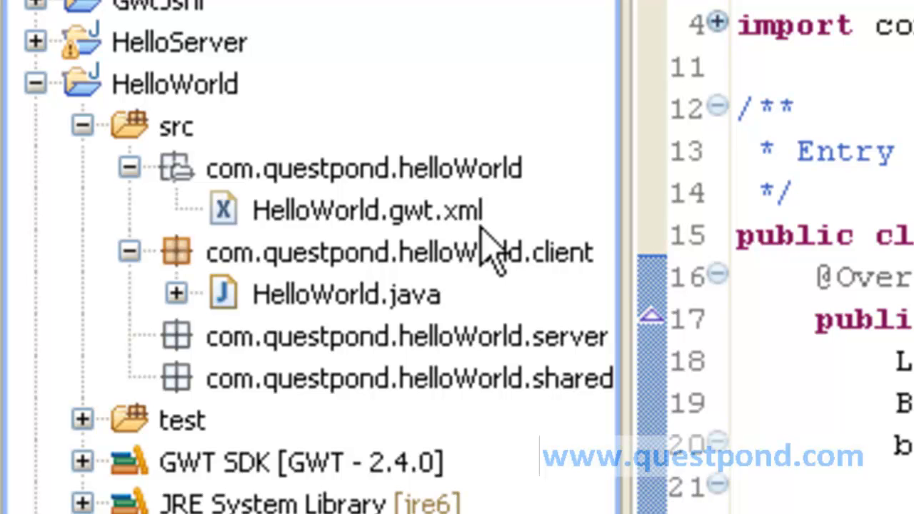
scroll(down, 3)
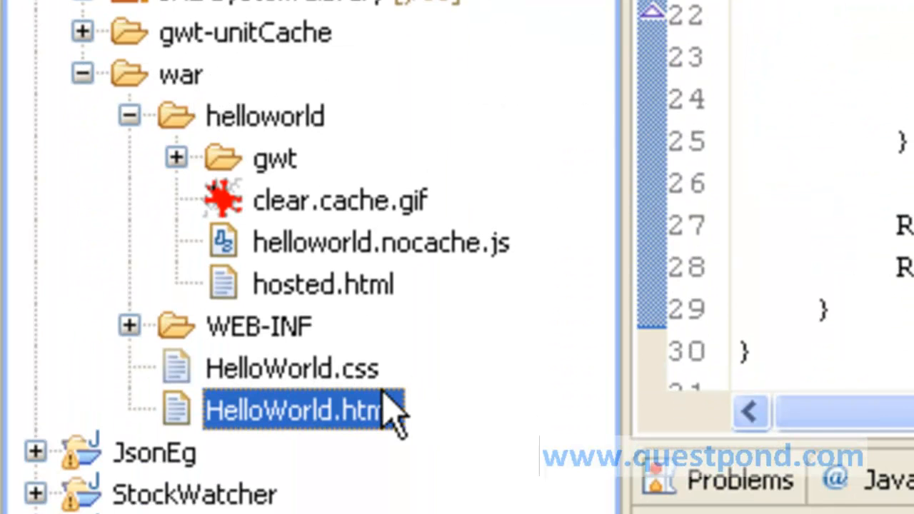
mouse_move(382, 407)
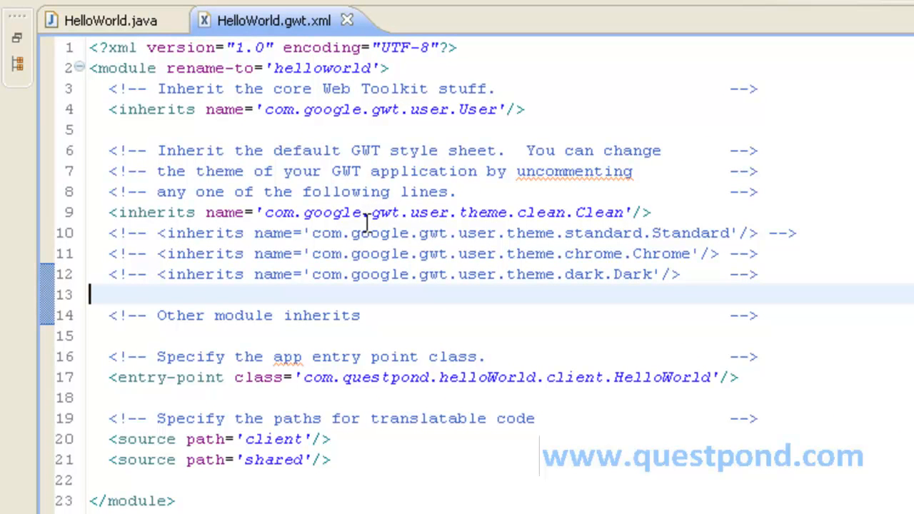
mouse_move(184, 198)
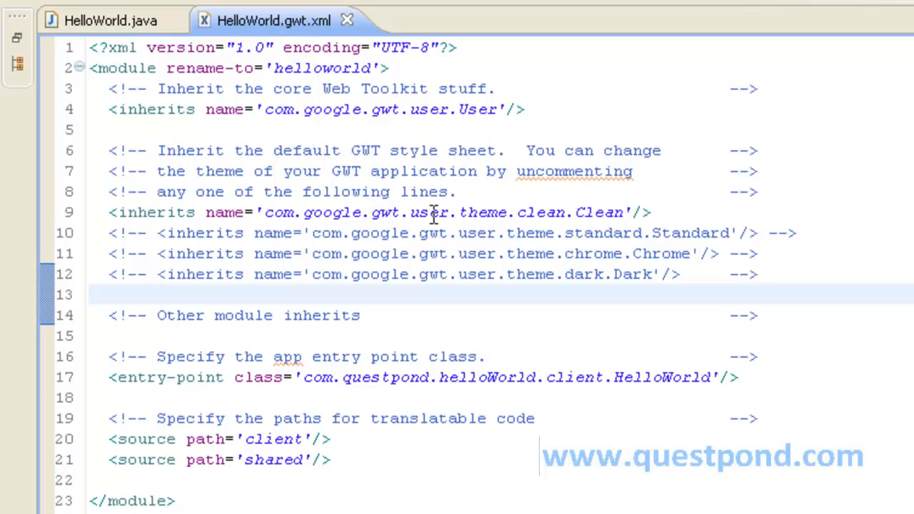
mouse_move(581, 233)
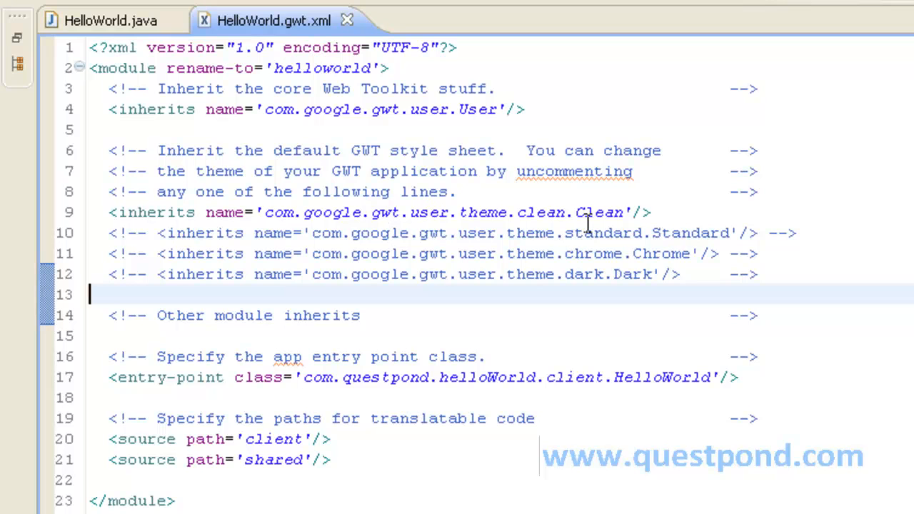
mouse_move(686, 274)
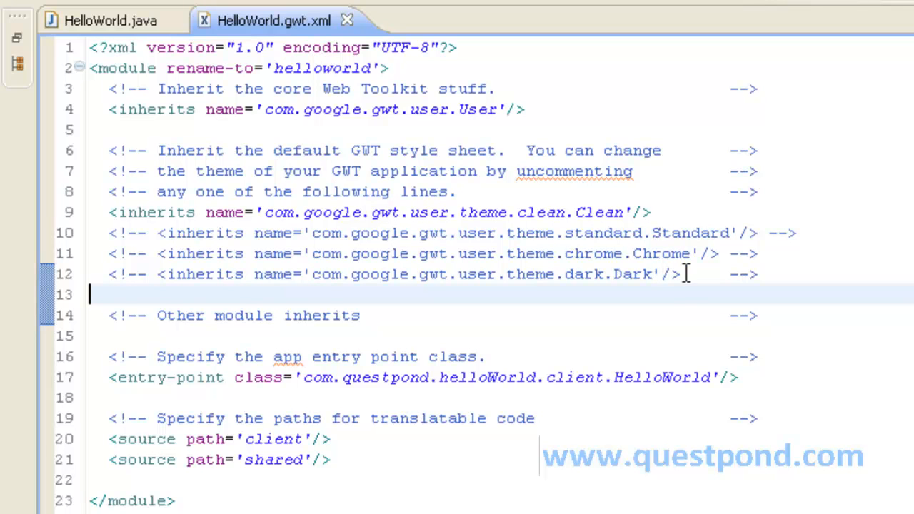
mouse_move(684, 274)
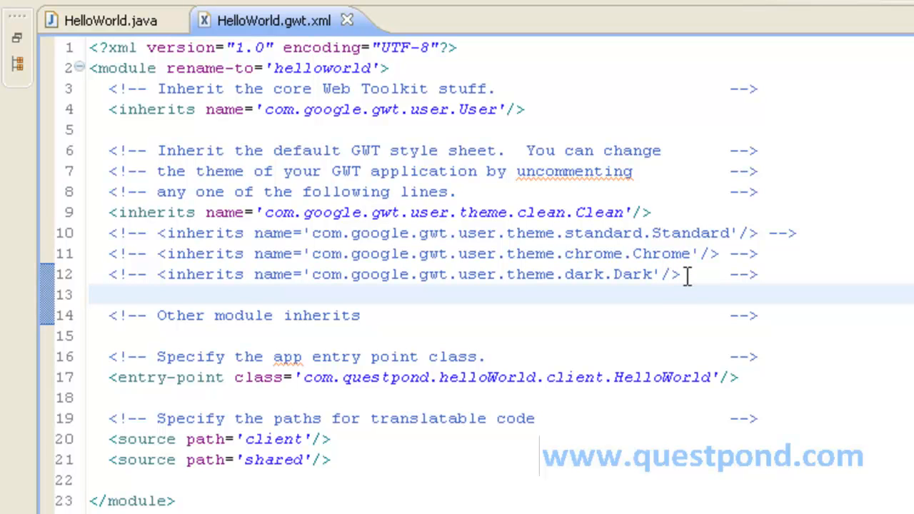
Open HelloWorld.gwt.xml and check which theme it inherits.
click(91, 295)
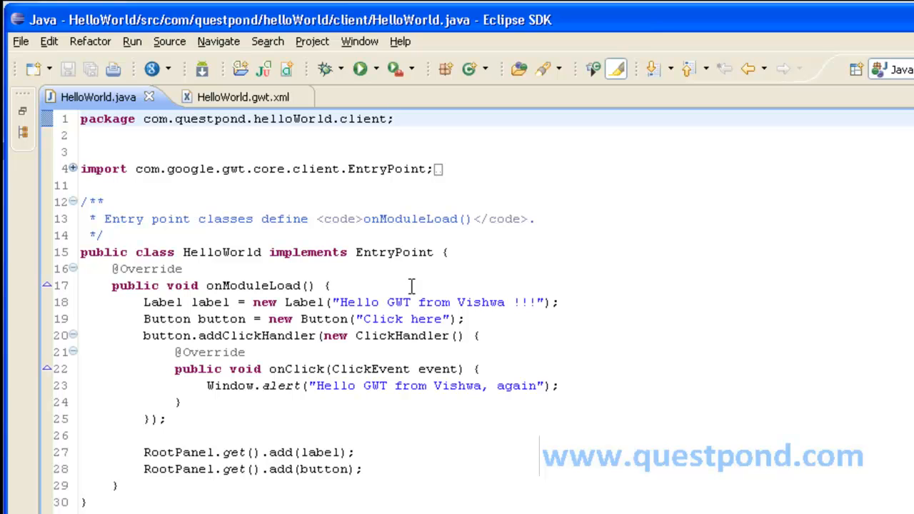
mouse_move(275, 295)
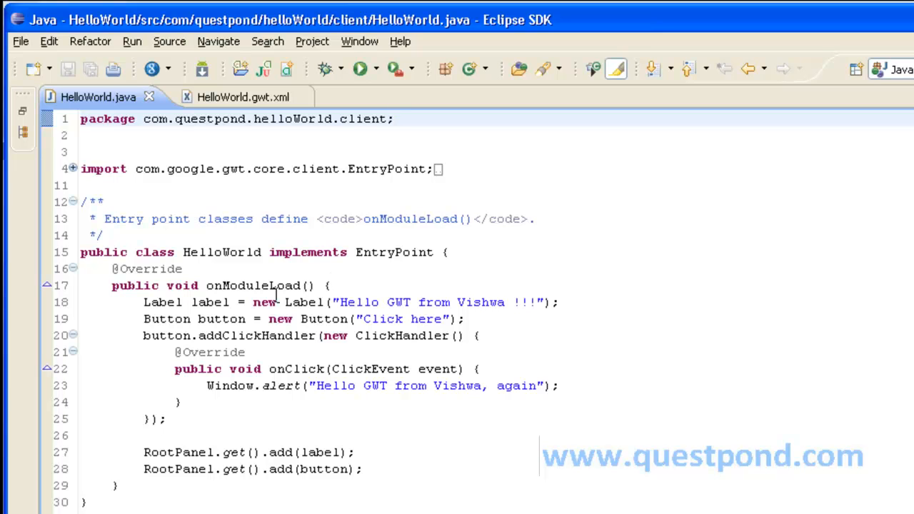
click(395, 118)
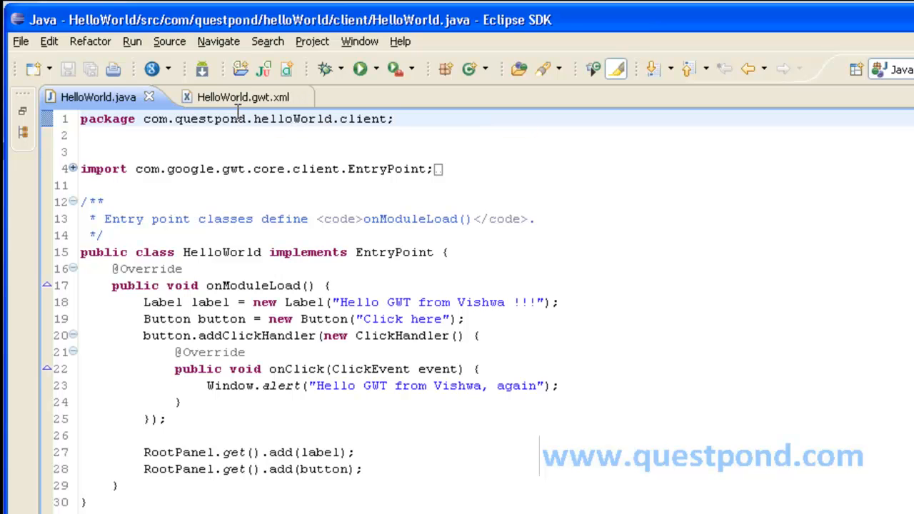
mouse_move(290, 243)
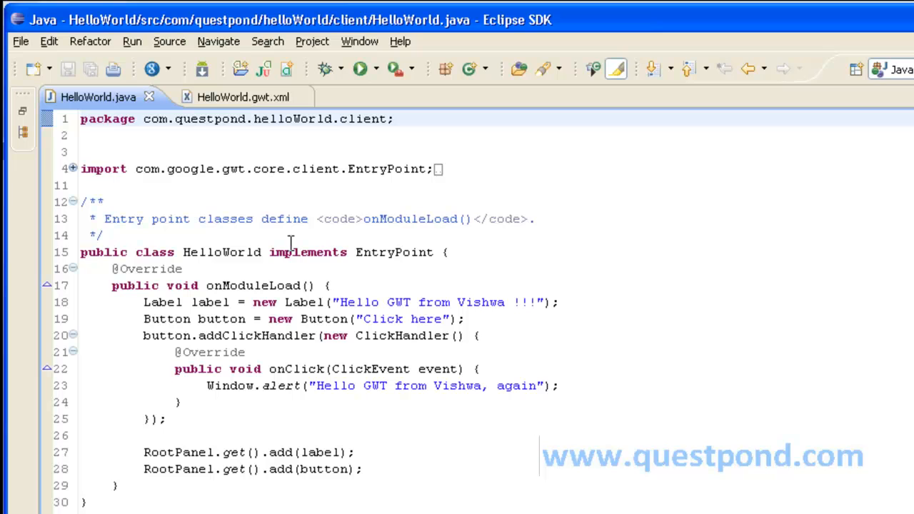
mouse_move(392, 258)
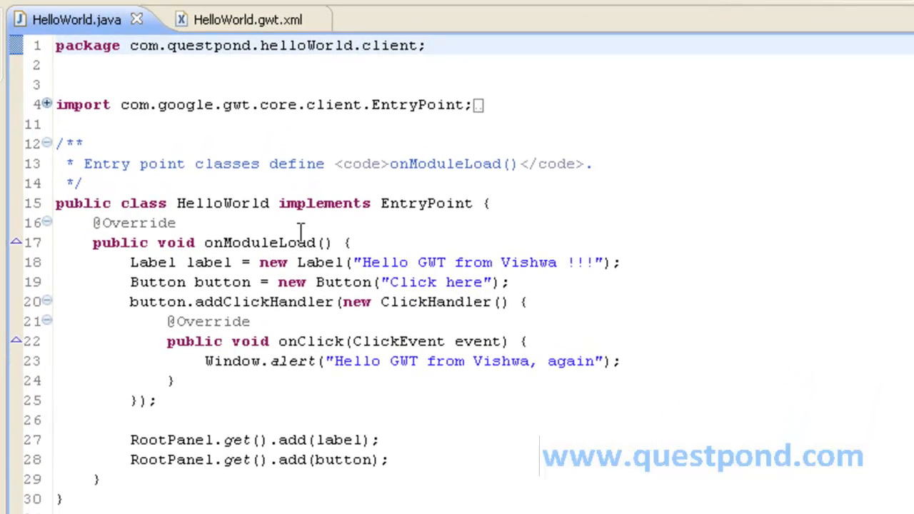
click(425, 45)
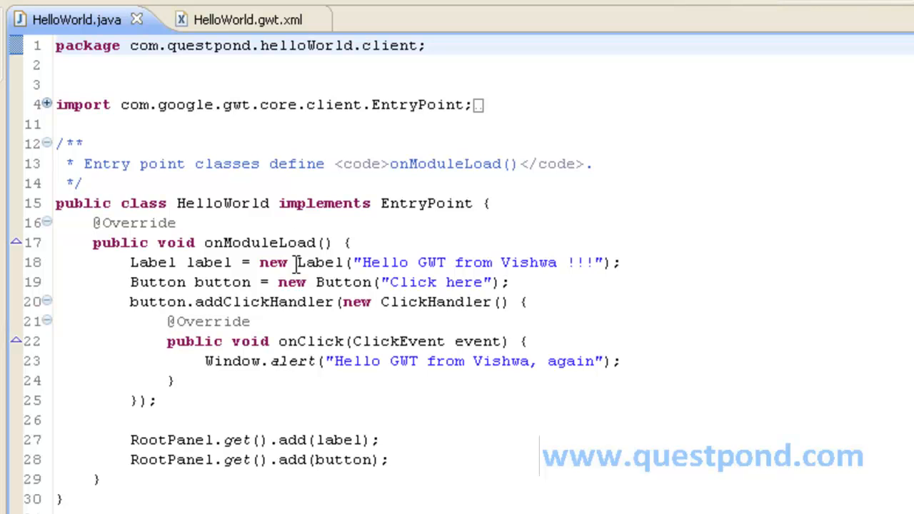
click(425, 45)
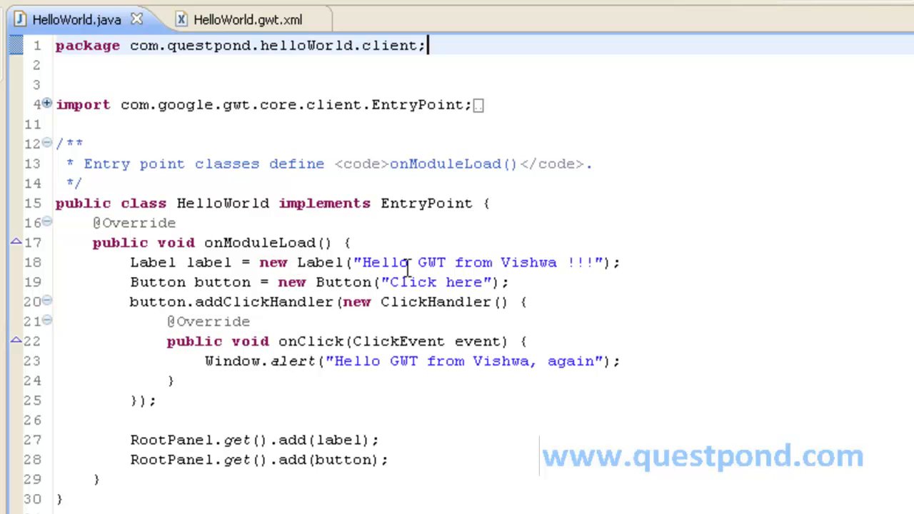
mouse_move(368, 293)
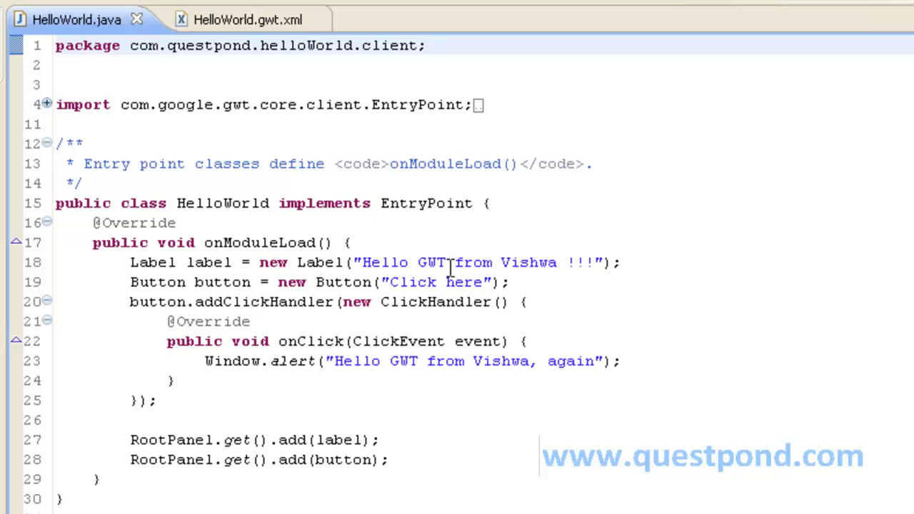
mouse_move(445, 241)
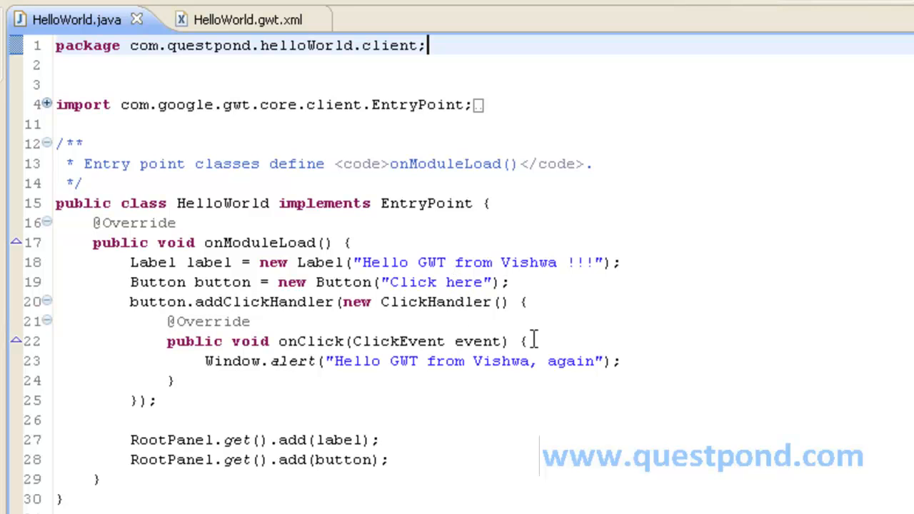
mouse_move(347, 340)
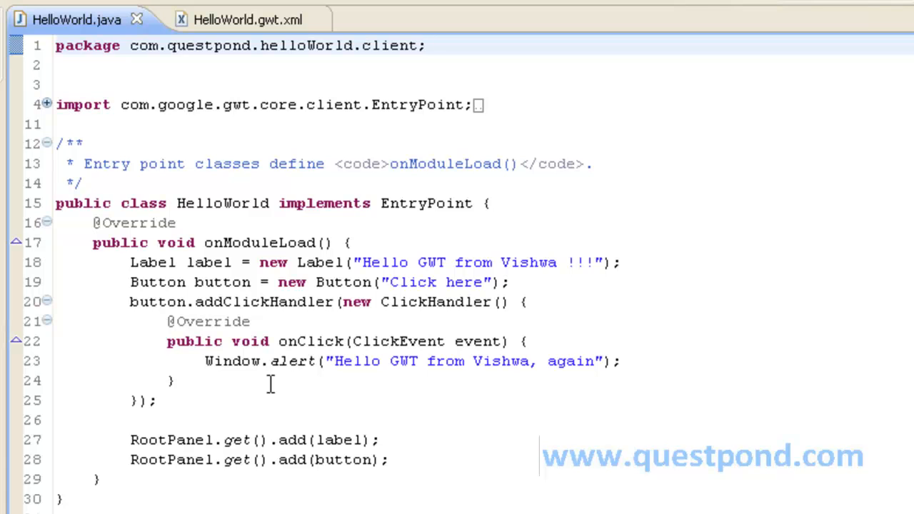
Open war/HelloWorld.html in the editor.
click(428, 45)
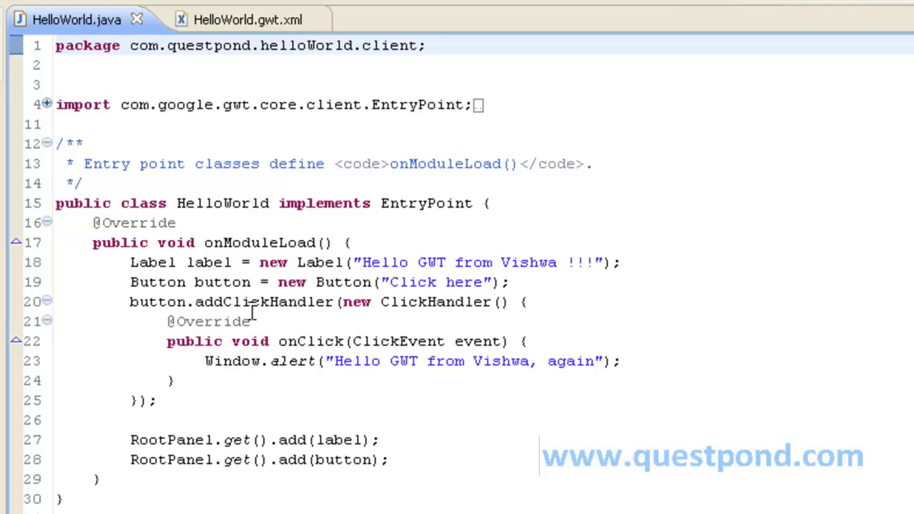
mouse_move(400, 425)
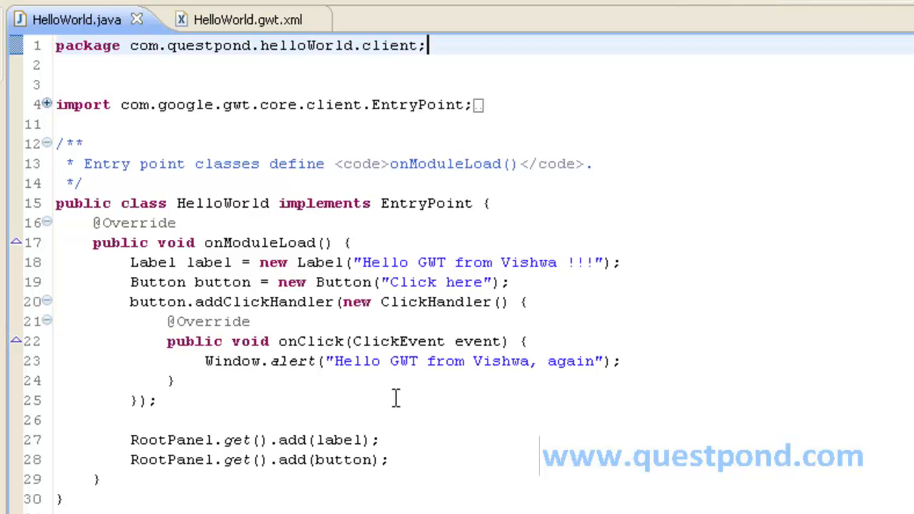
mouse_move(379, 406)
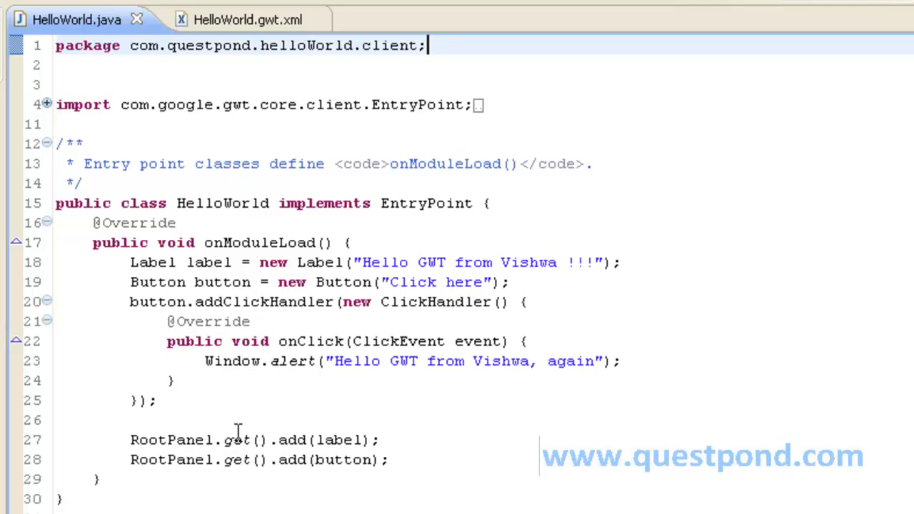
mouse_move(263, 459)
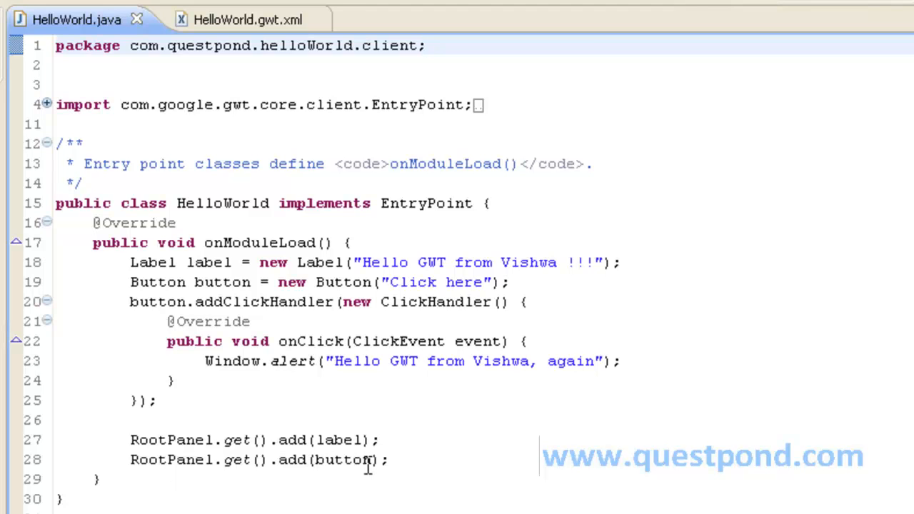
mouse_move(366, 454)
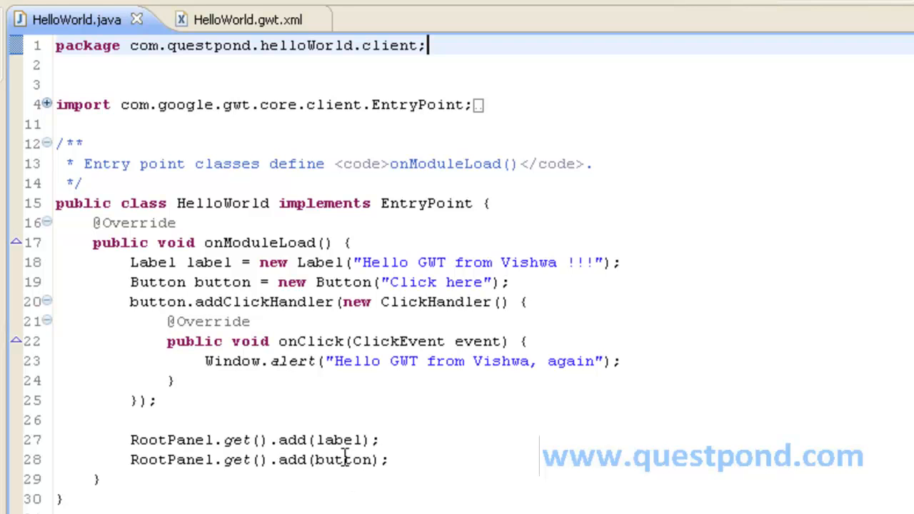
click(375, 77)
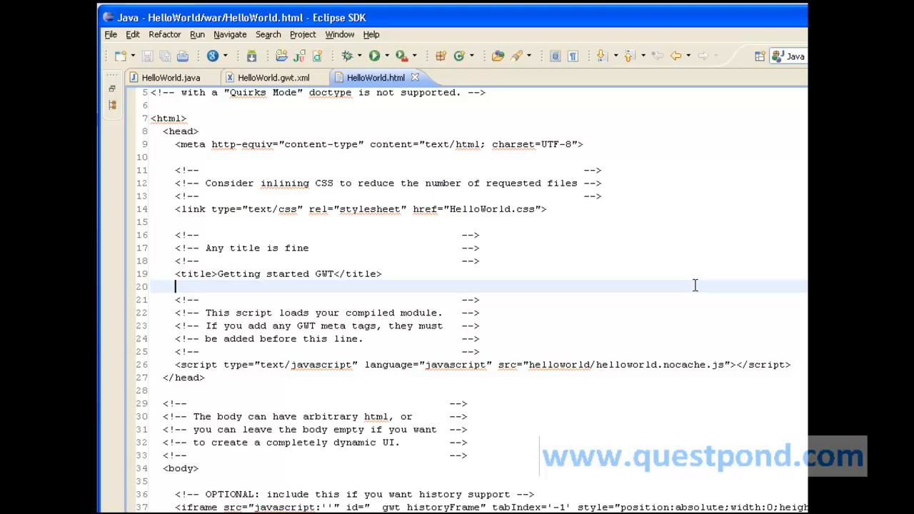
Read through HelloWorld.html end to end, then open war/HelloWorld.css.
scroll(up, 3)
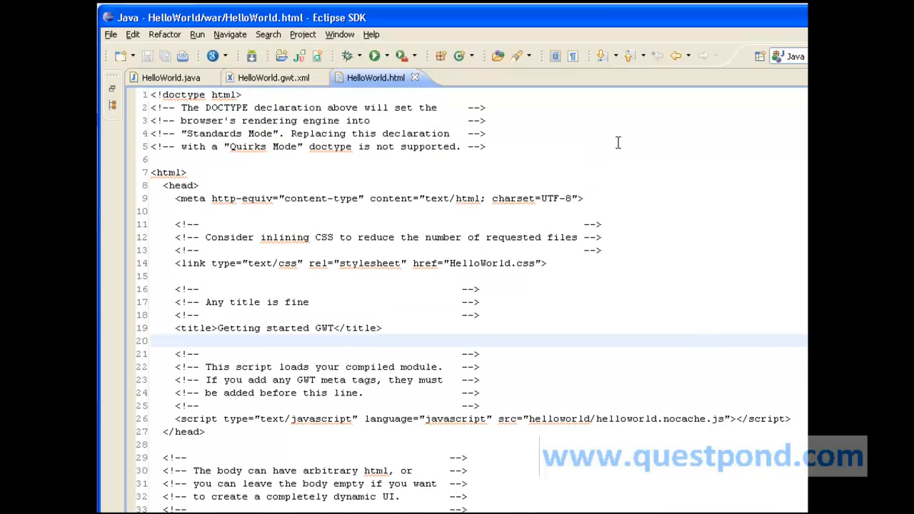
scroll(down, 3)
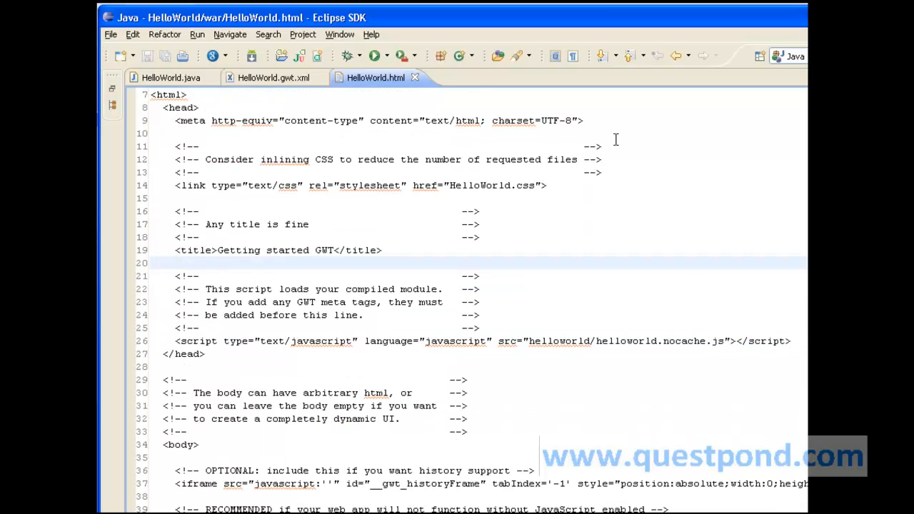
click(176, 263)
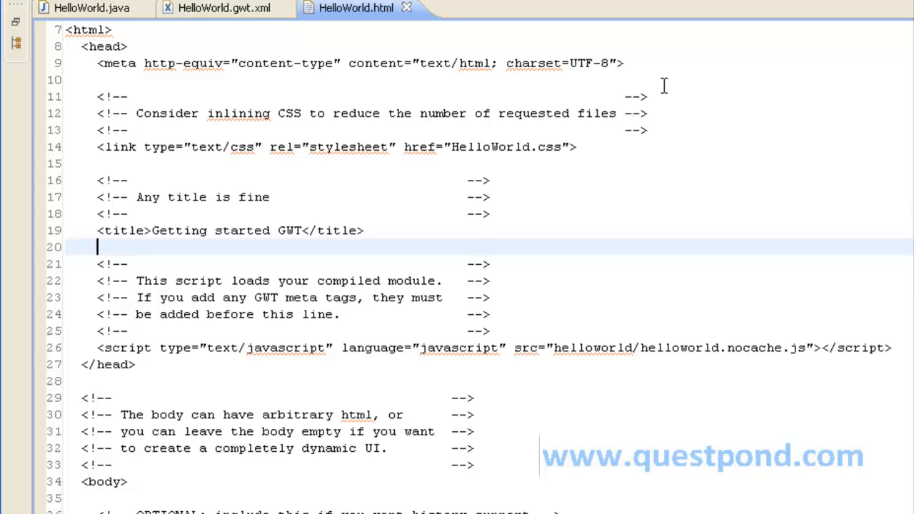
scroll(down, 3)
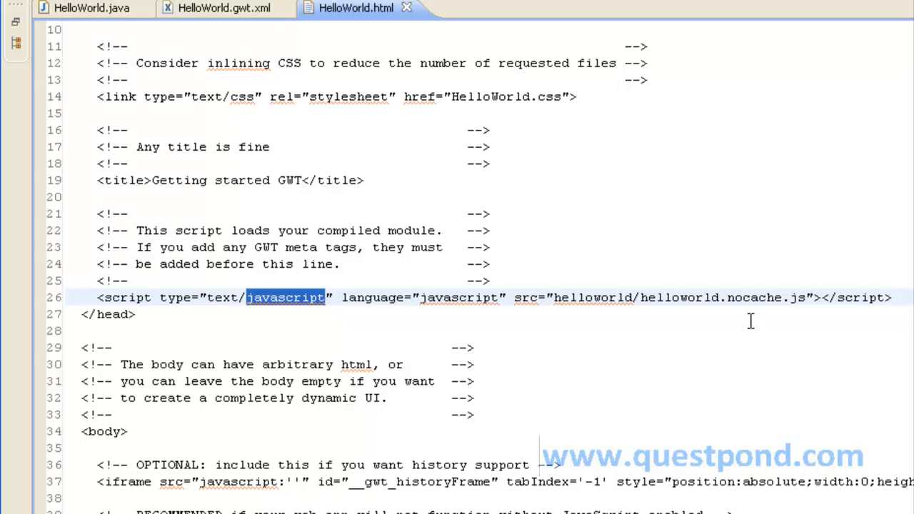
mouse_move(752, 270)
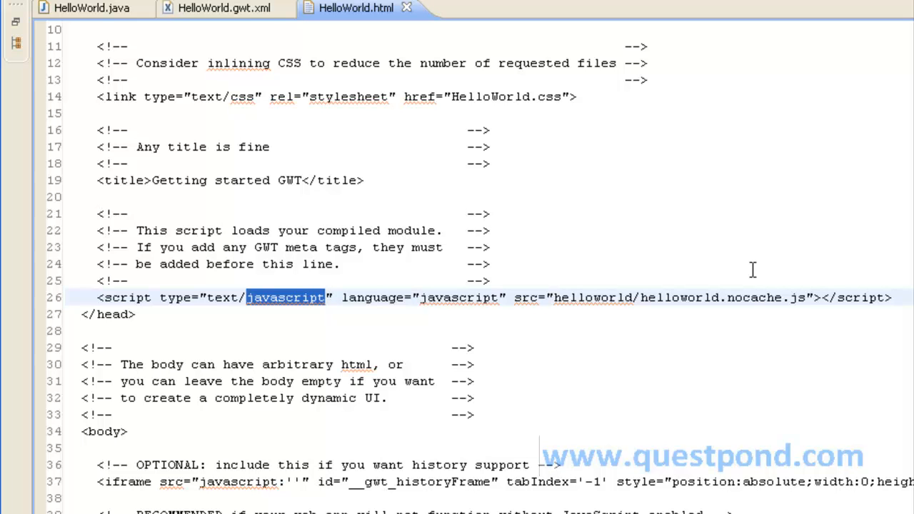
scroll(down, 3)
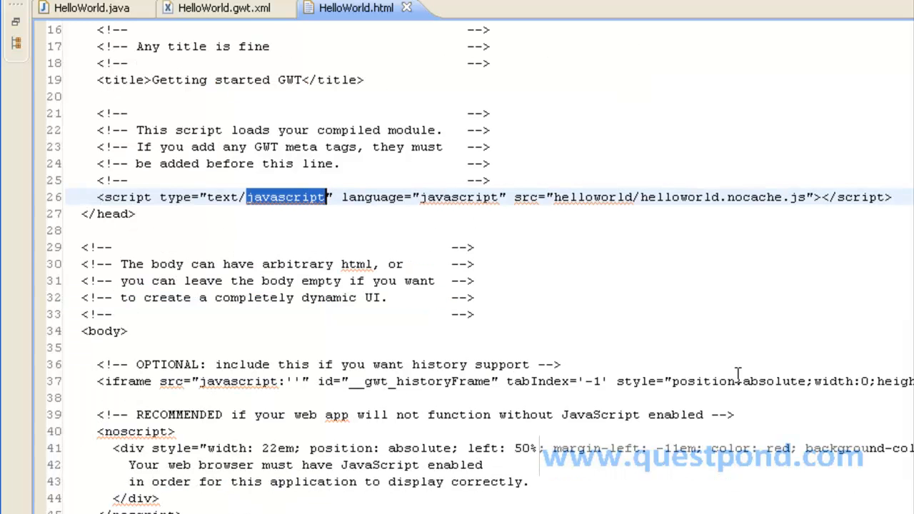
mouse_move(498, 379)
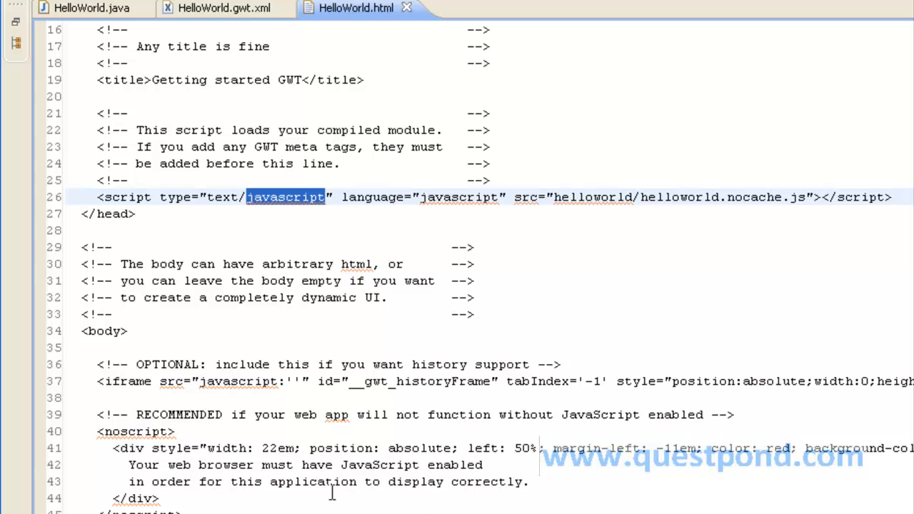
scroll(down, 3)
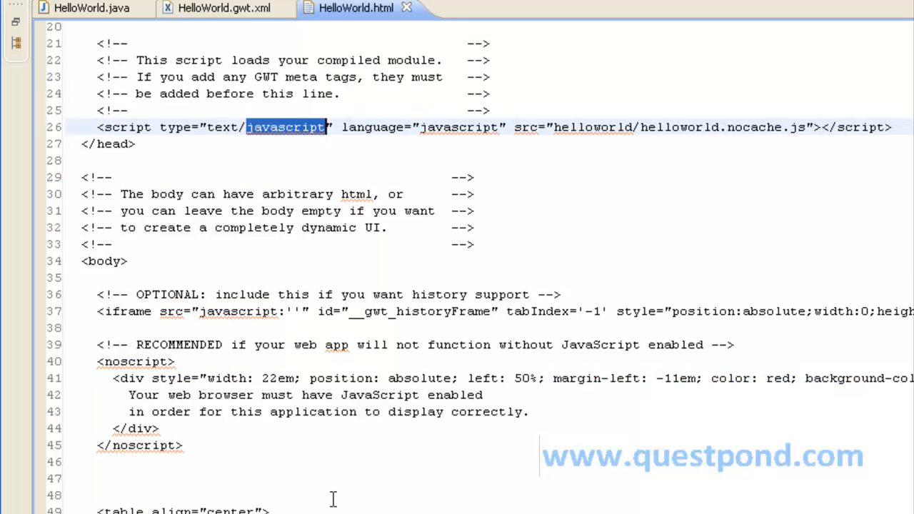
scroll(down, 3)
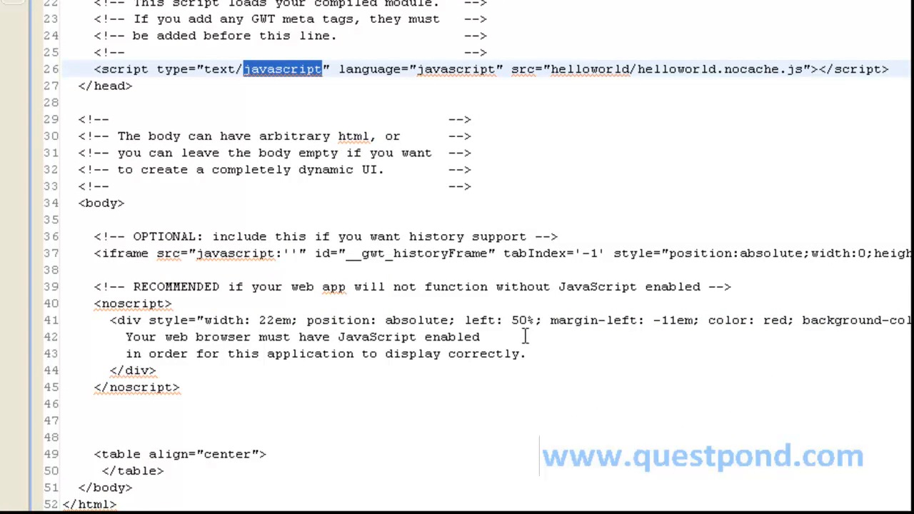
scroll(up, 3)
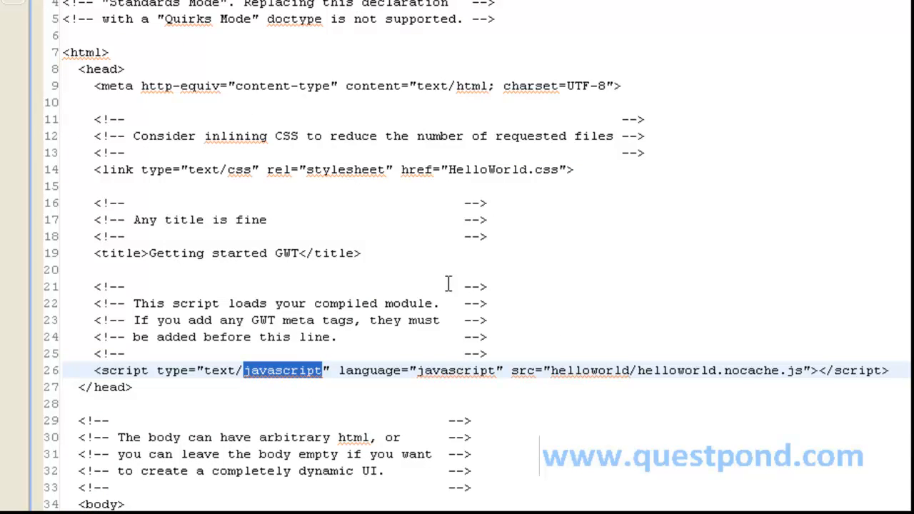
click(541, 85)
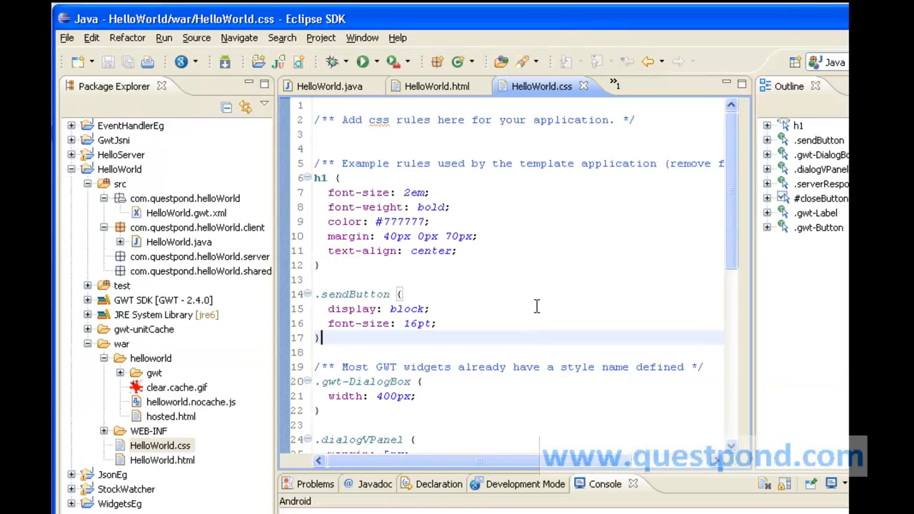
mouse_move(533, 319)
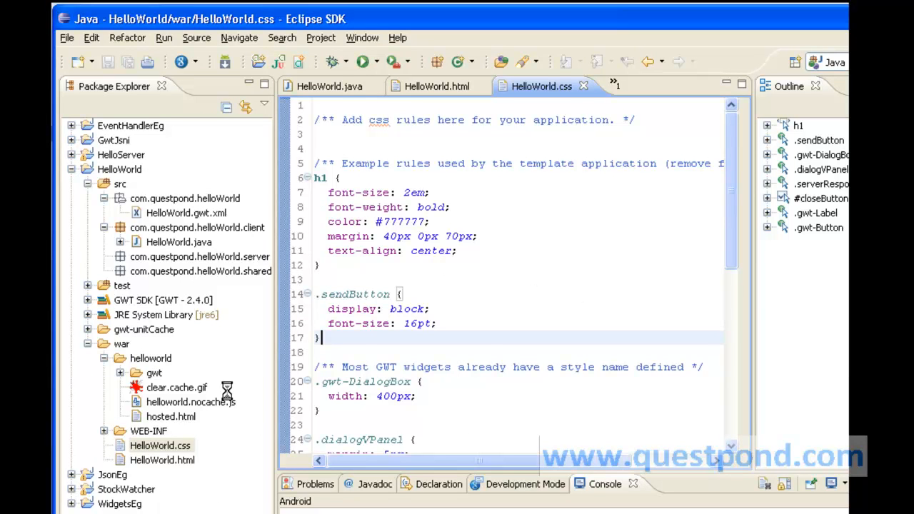
scroll(down, 3)
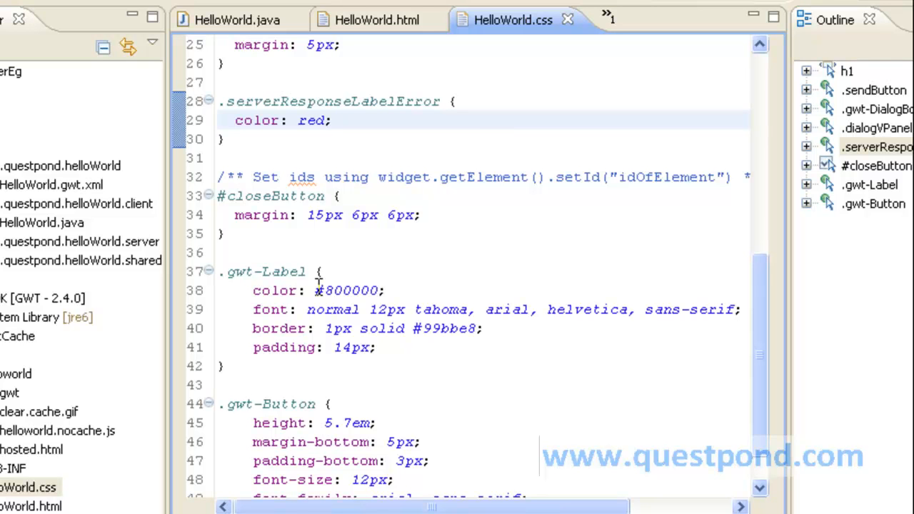
scroll(down, 3)
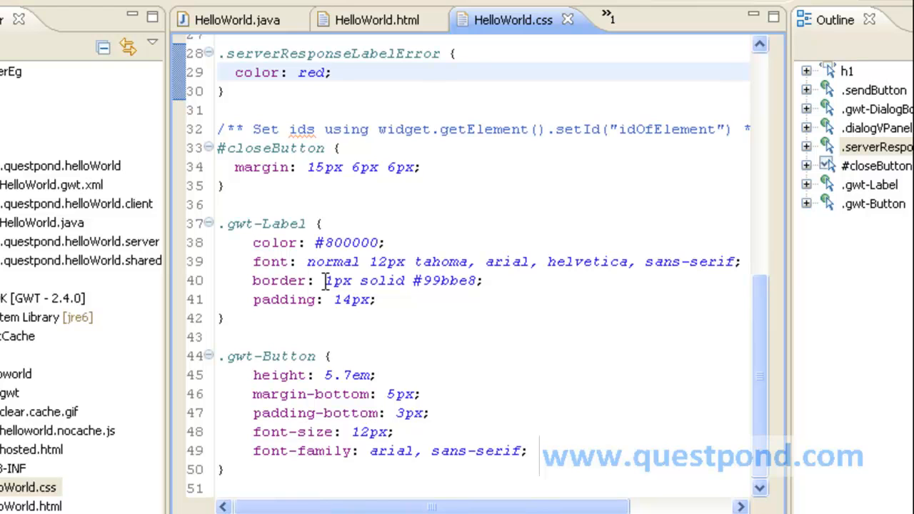
click(332, 72)
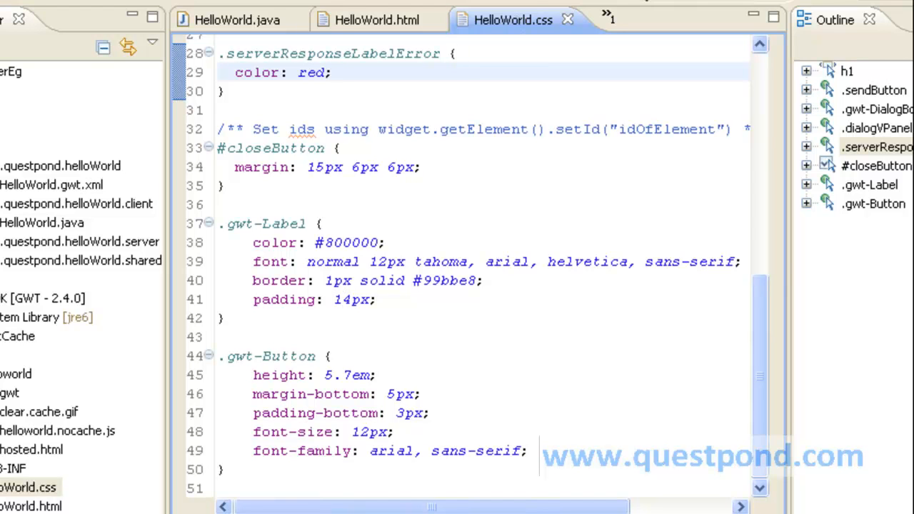
mouse_move(435, 20)
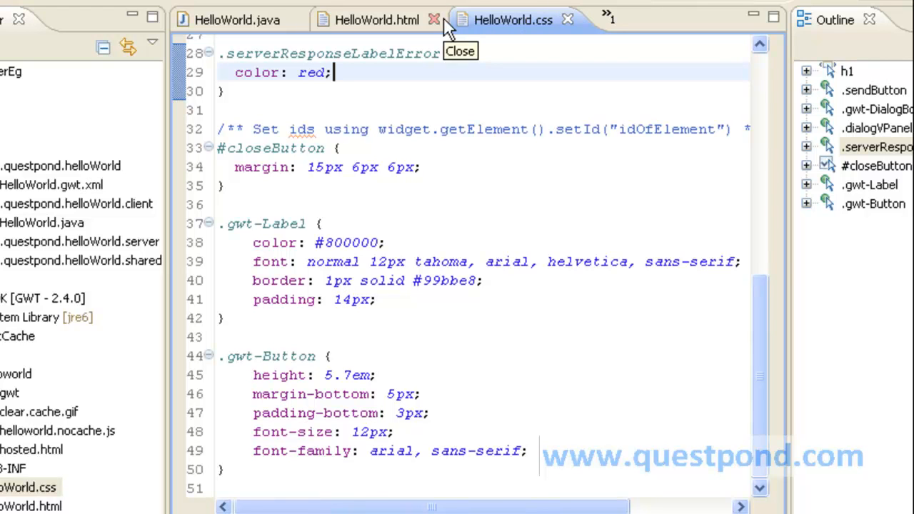
mouse_move(378, 56)
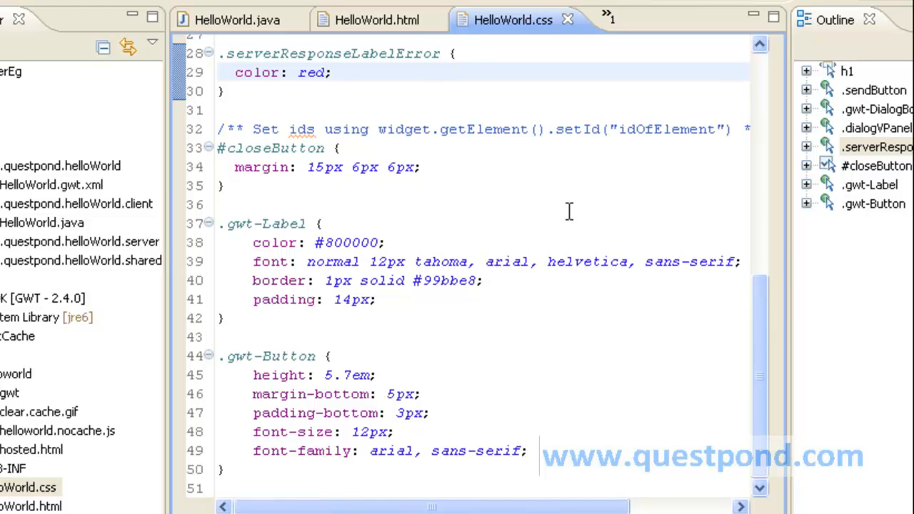
click(332, 72)
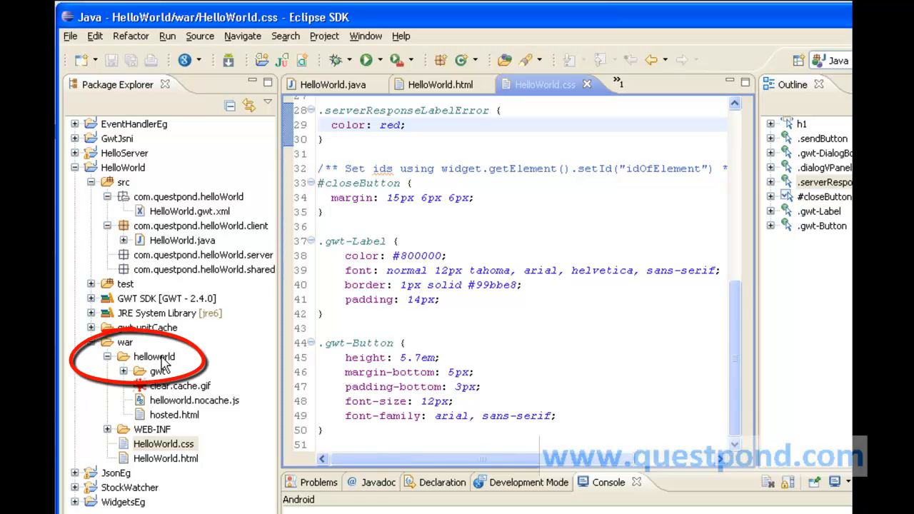
Expand the war/helloworld output folder and select the HelloWorld project.
click(155, 357)
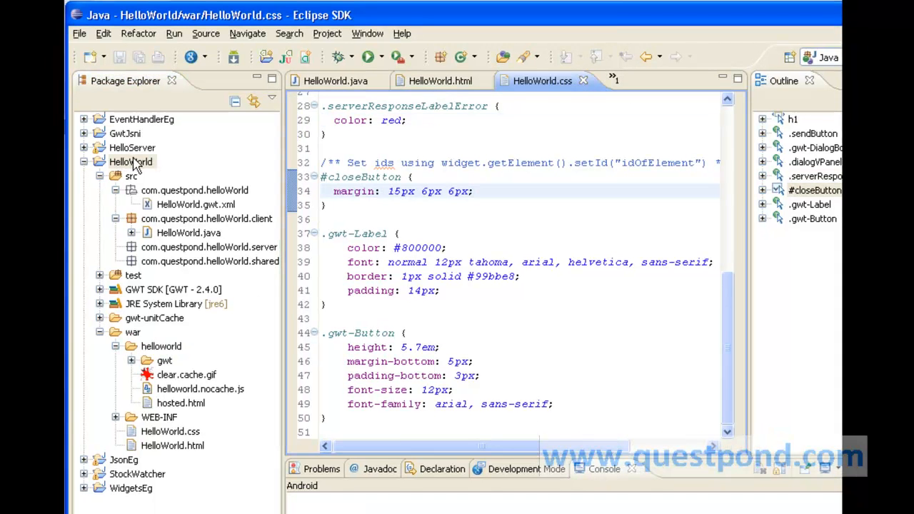
click(131, 161)
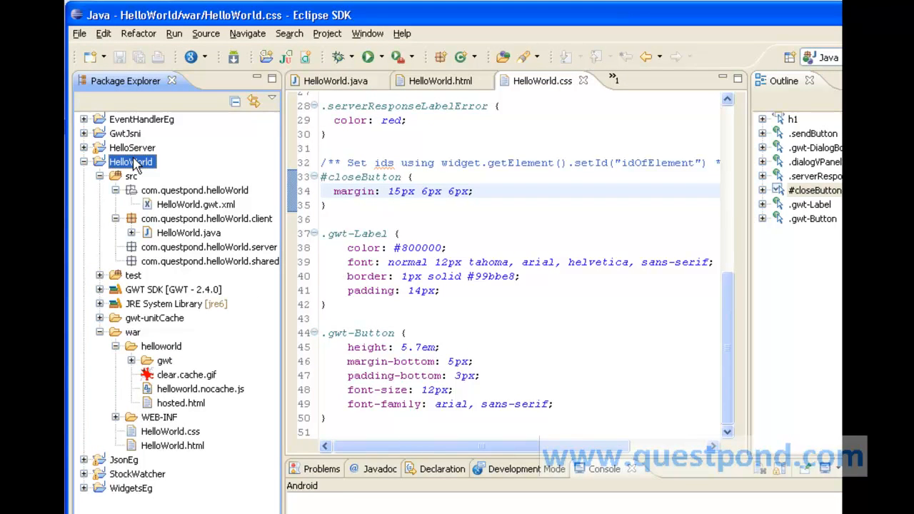
Run HelloWorld as a Web Application in development mode.
right_click(131, 162)
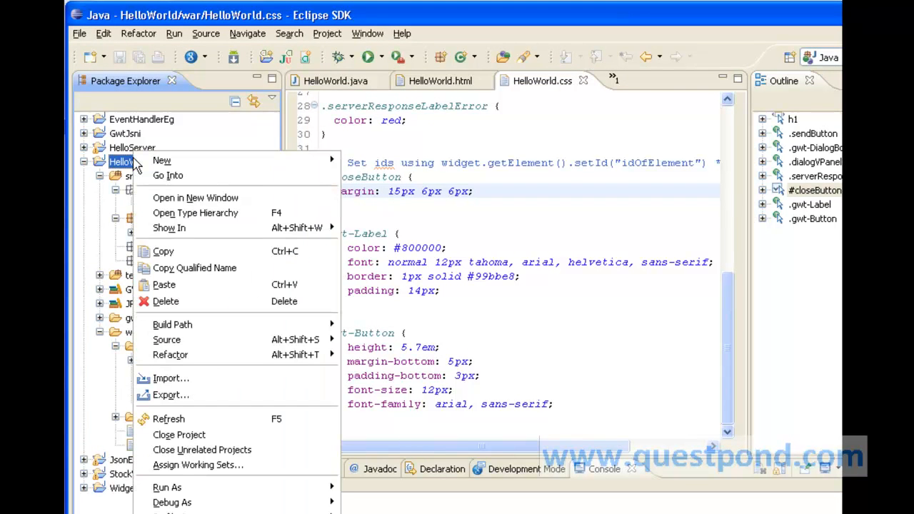
mouse_move(168, 227)
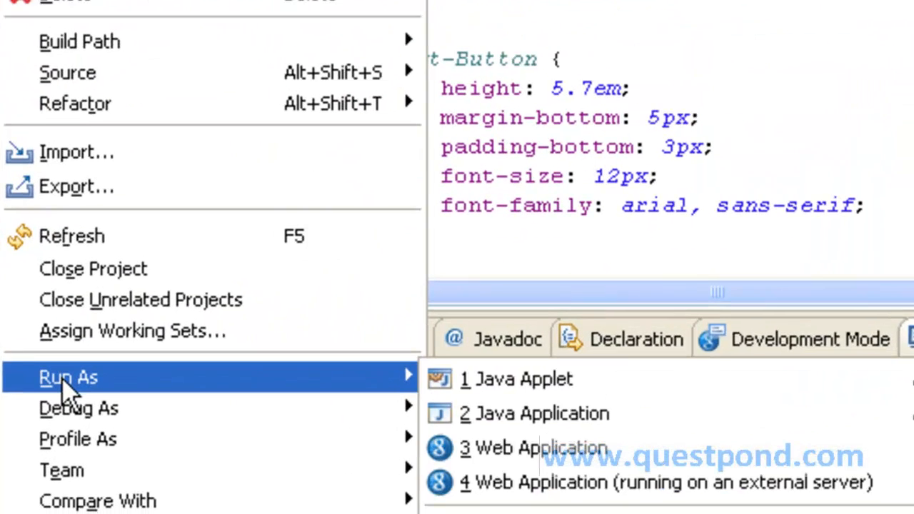
mouse_move(543, 443)
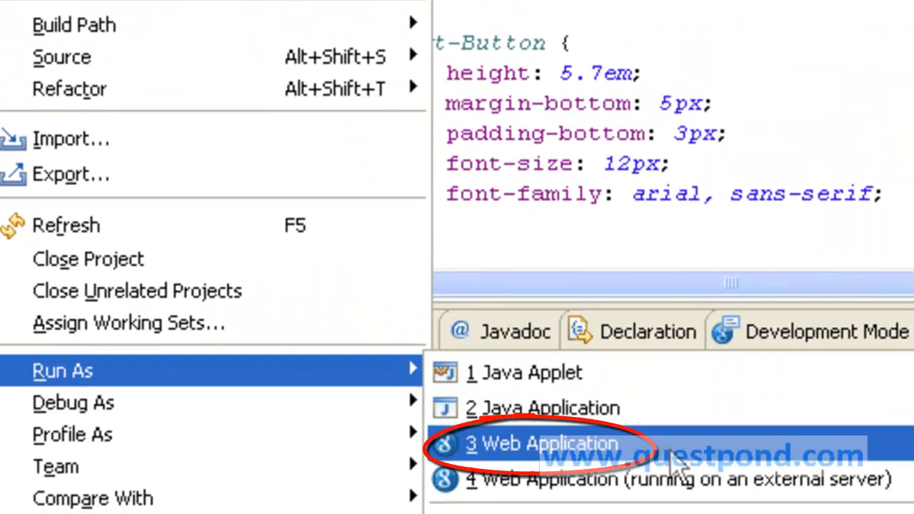
click(544, 443)
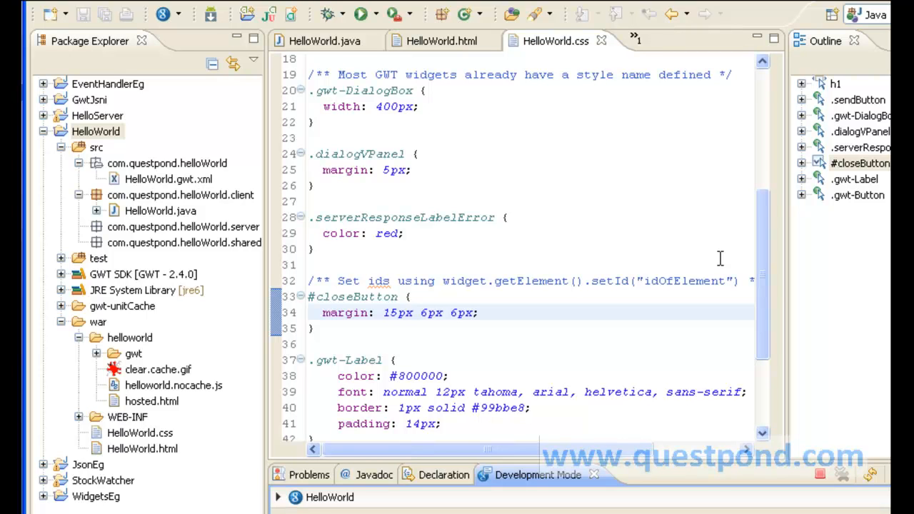
mouse_move(717, 261)
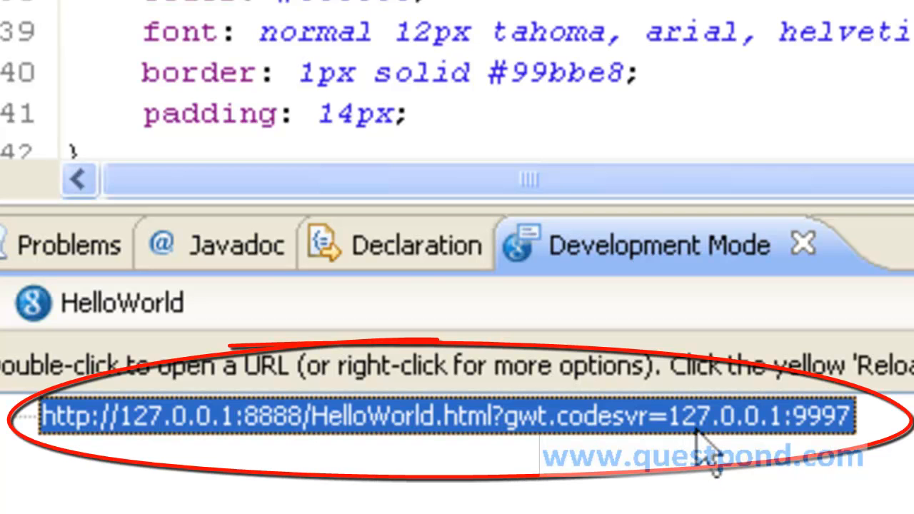
mouse_move(703, 428)
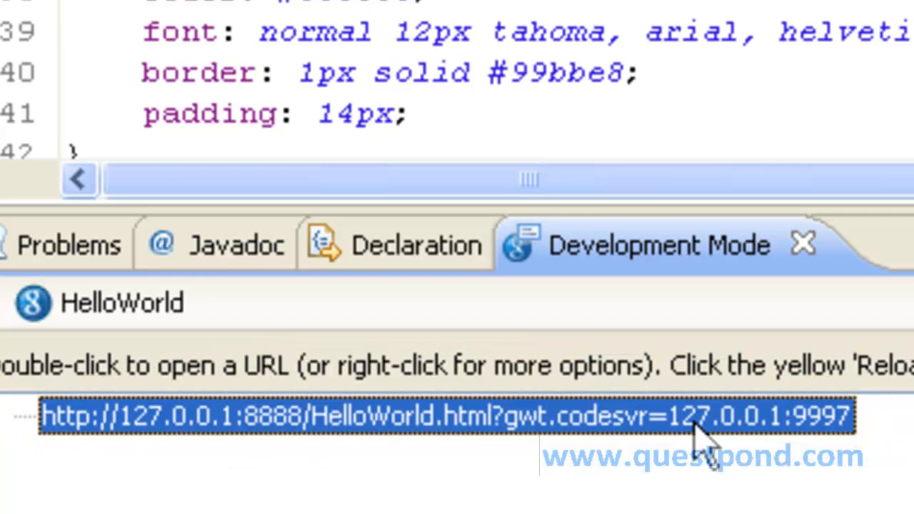
double_click(450, 415)
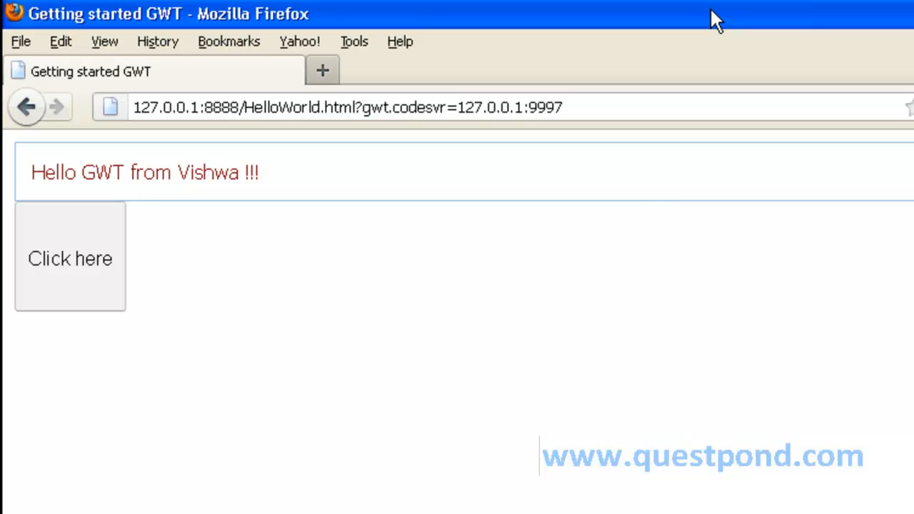
mouse_move(703, 60)
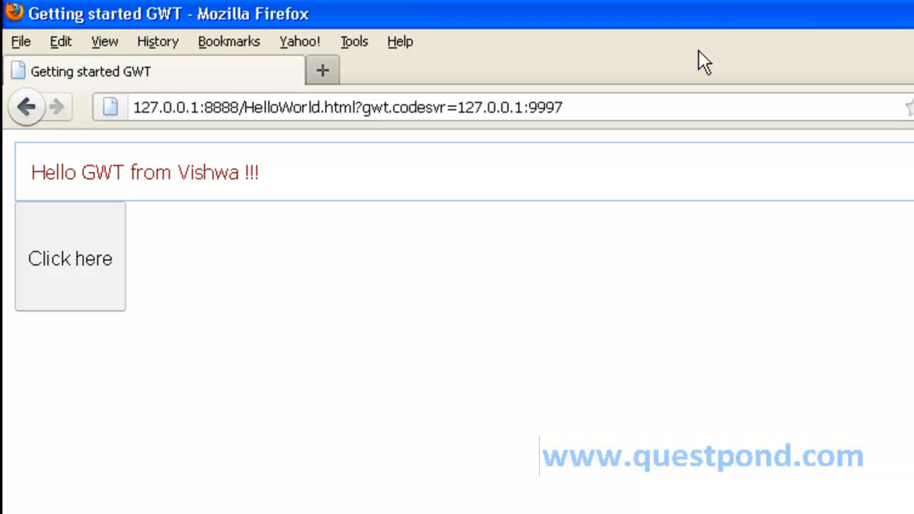
mouse_move(907, 186)
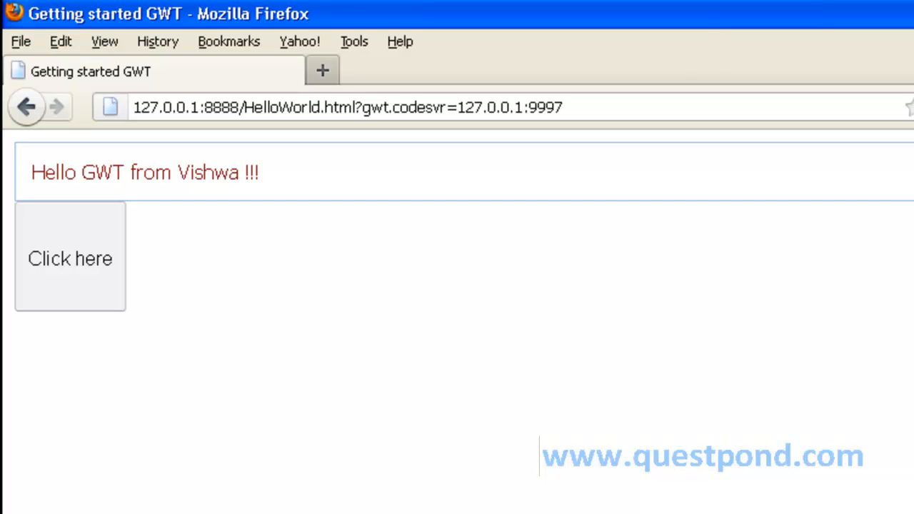
mouse_move(485, 368)
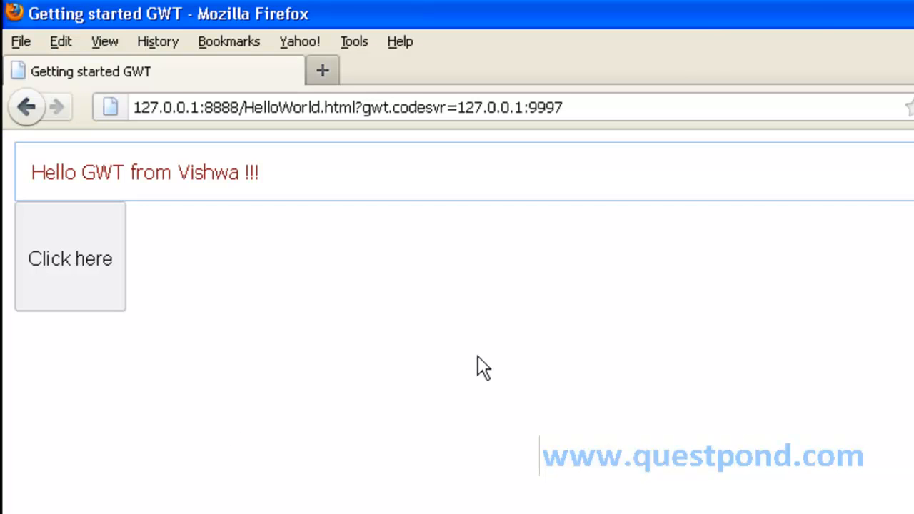
mouse_move(480, 354)
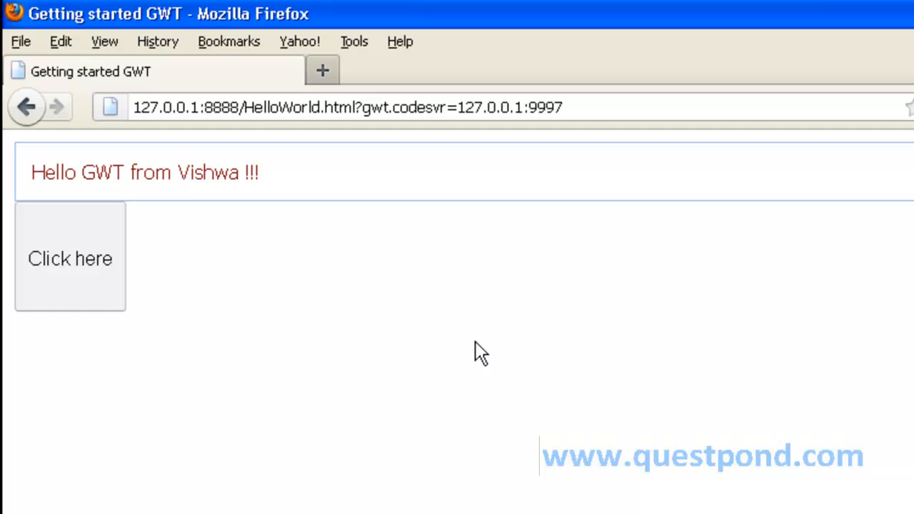
mouse_move(400, 308)
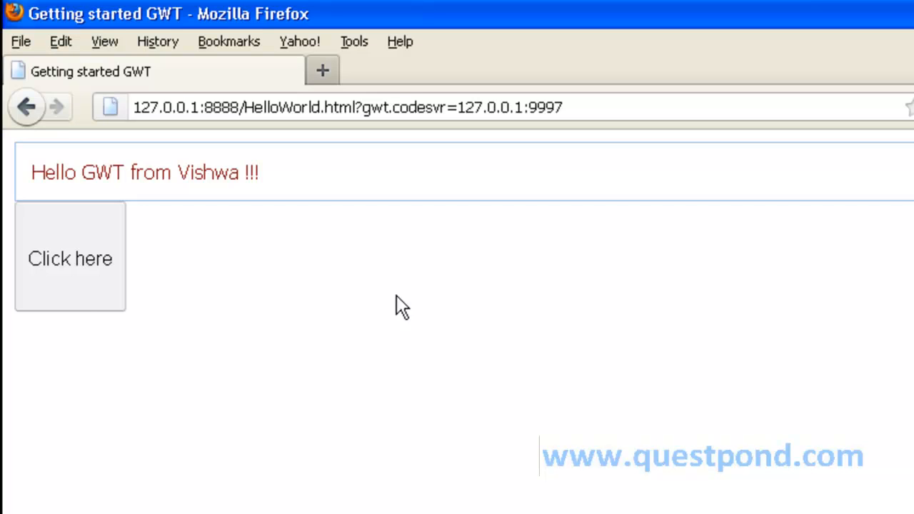
mouse_move(400, 307)
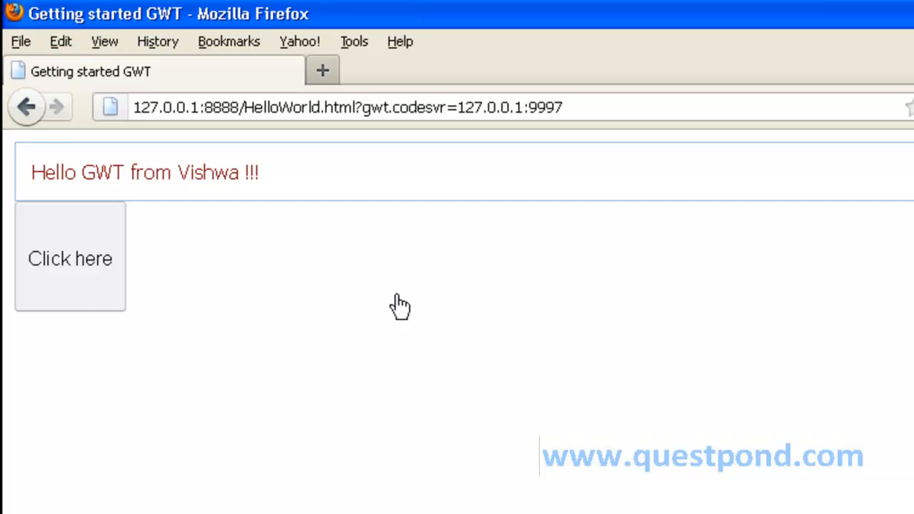
mouse_move(693, 129)
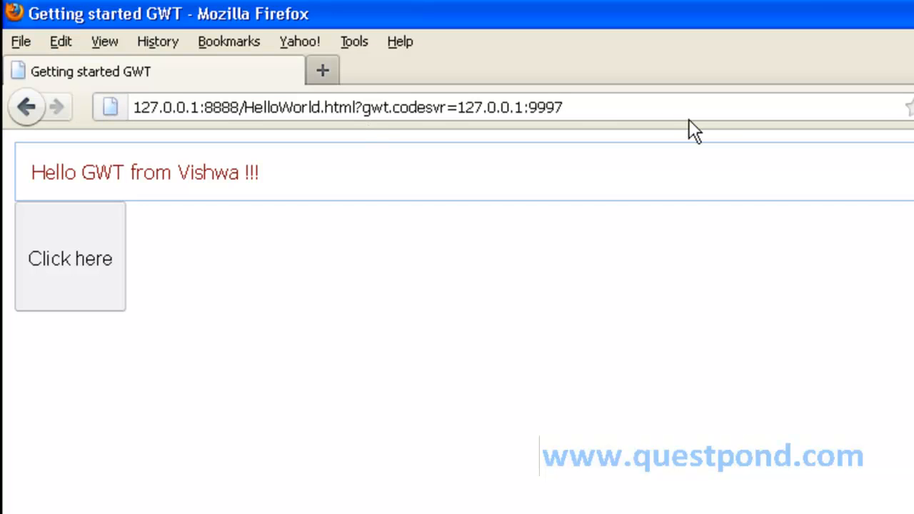
mouse_move(147, 198)
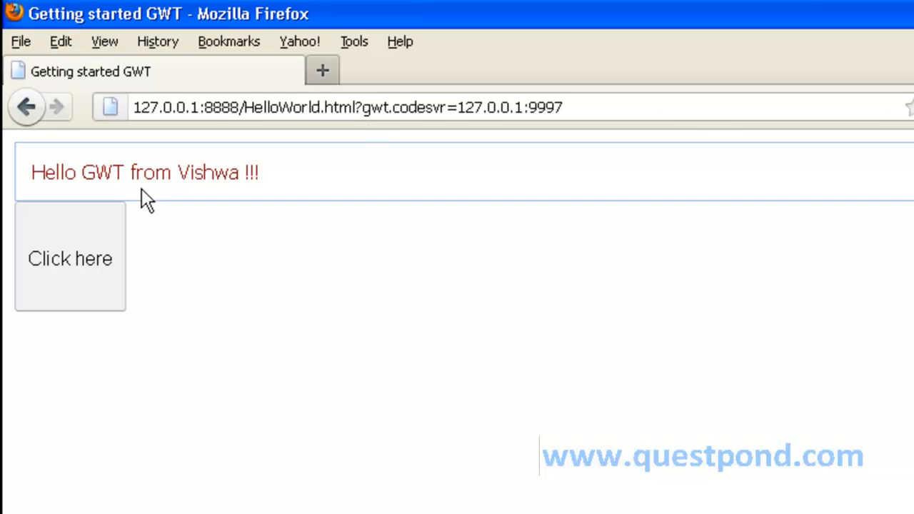
mouse_move(100, 243)
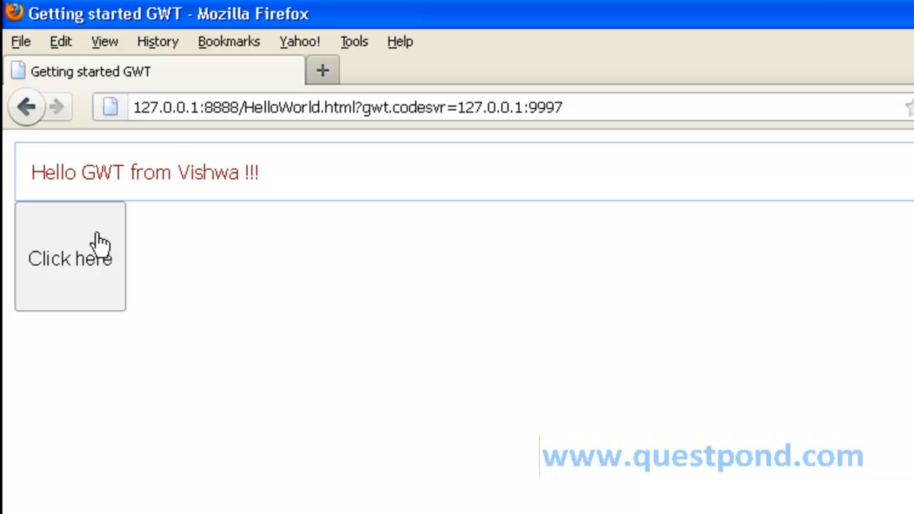
Show the 'Hello GWT from Vishwa, again' alert via the Click here button.
click(70, 258)
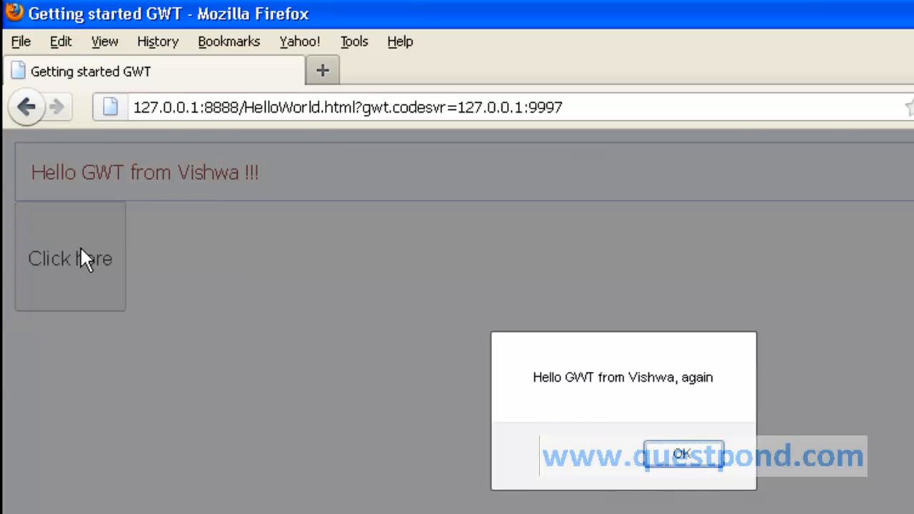